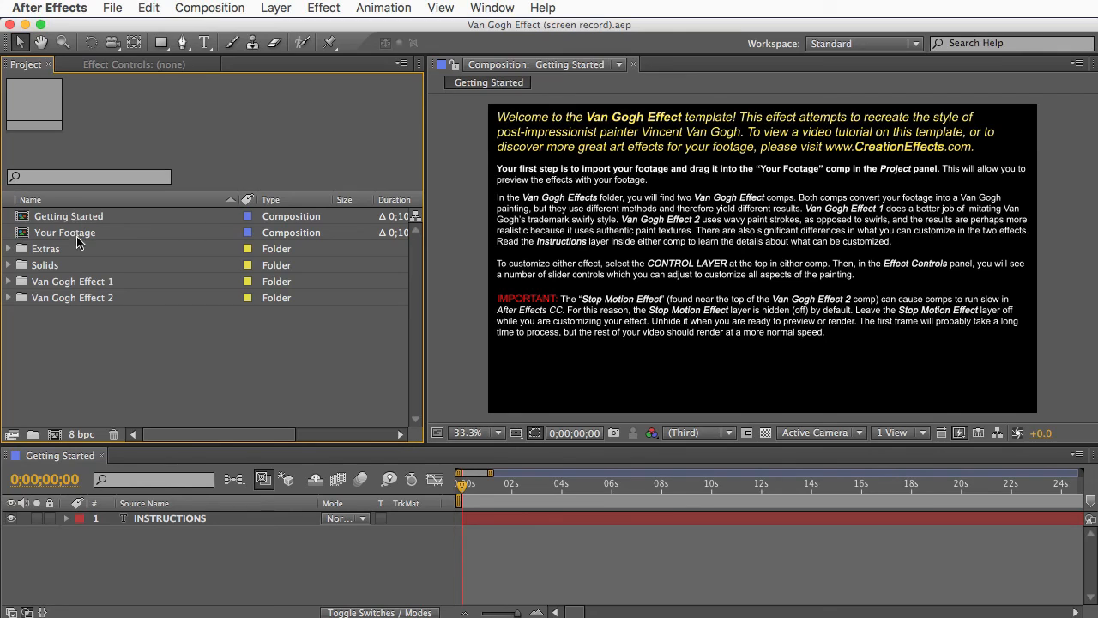
Select the Your Footage comp and open the File > Import dialog.
left_click(65, 233)
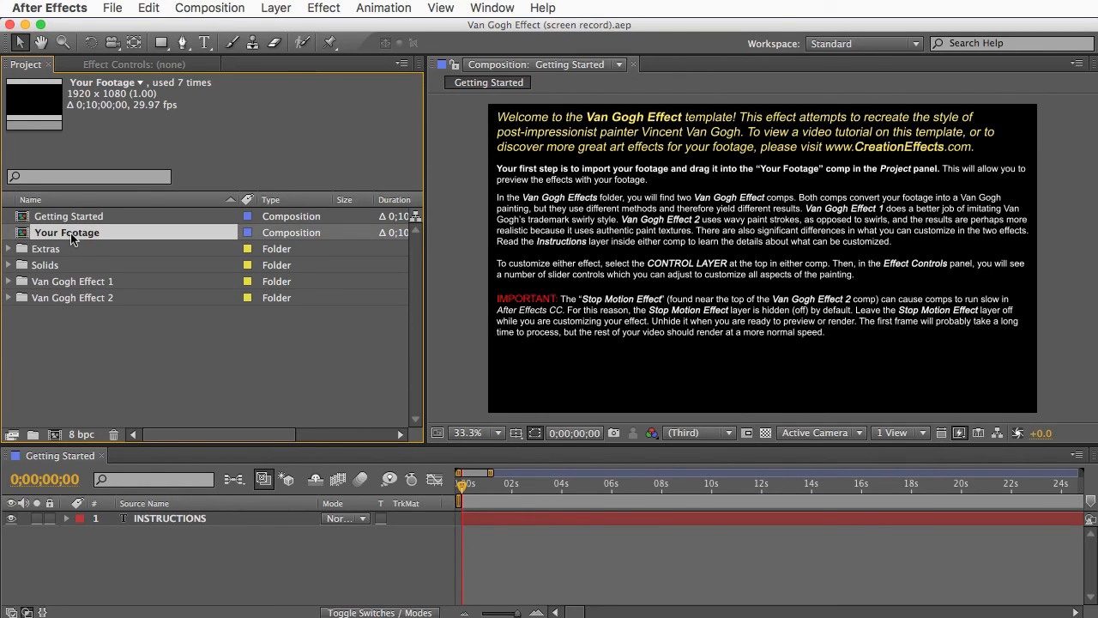
left_click(112, 8)
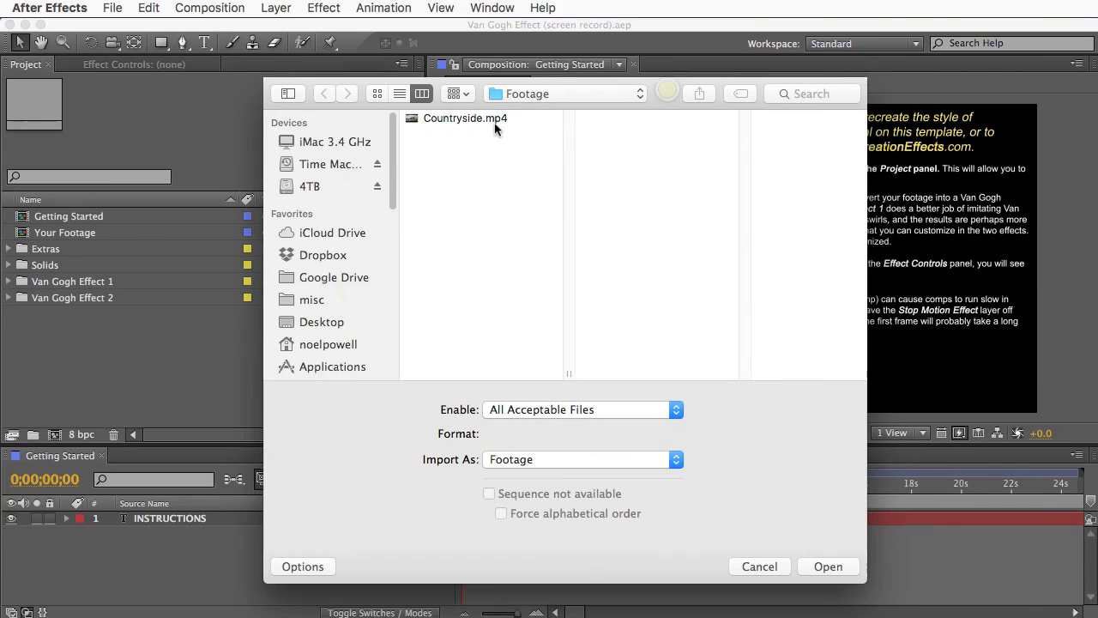
Import Countryside.mp4 from the Footage folder into the project.
left_click(465, 118)
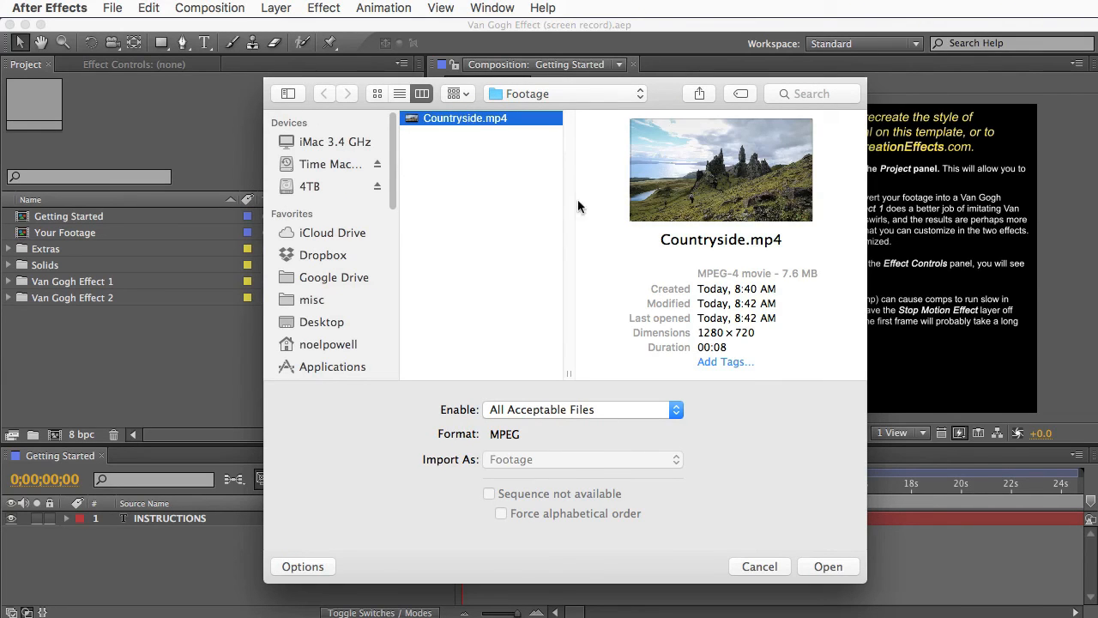
left_click(827, 566)
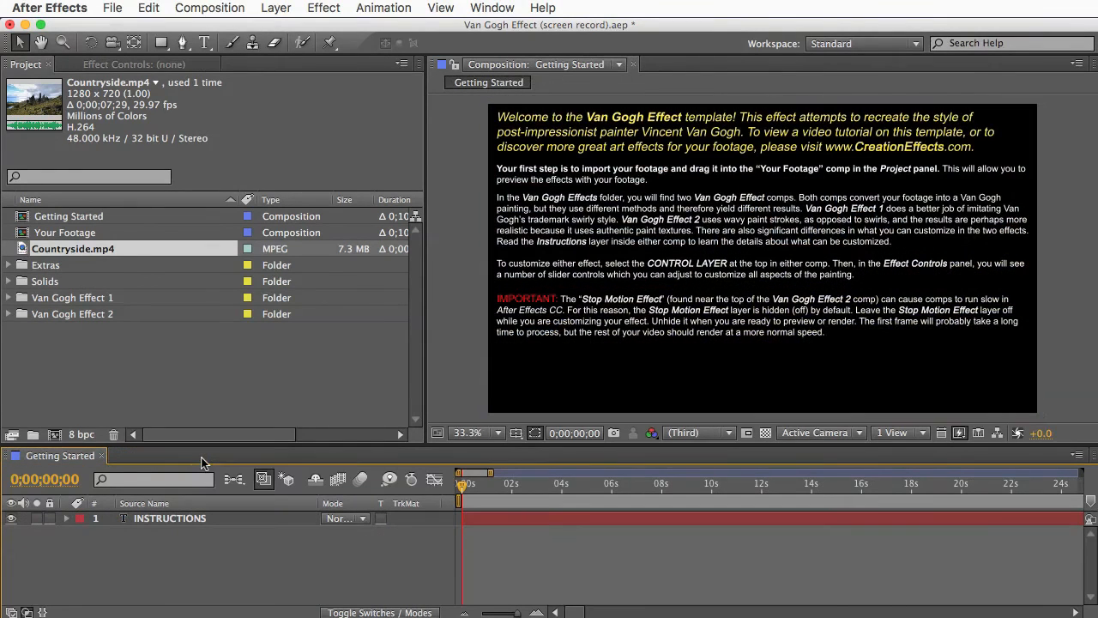
Expand the Van Gogh Effect 1 folder, open its comp, and show CONTROL LAYER's settings.
left_click(73, 313)
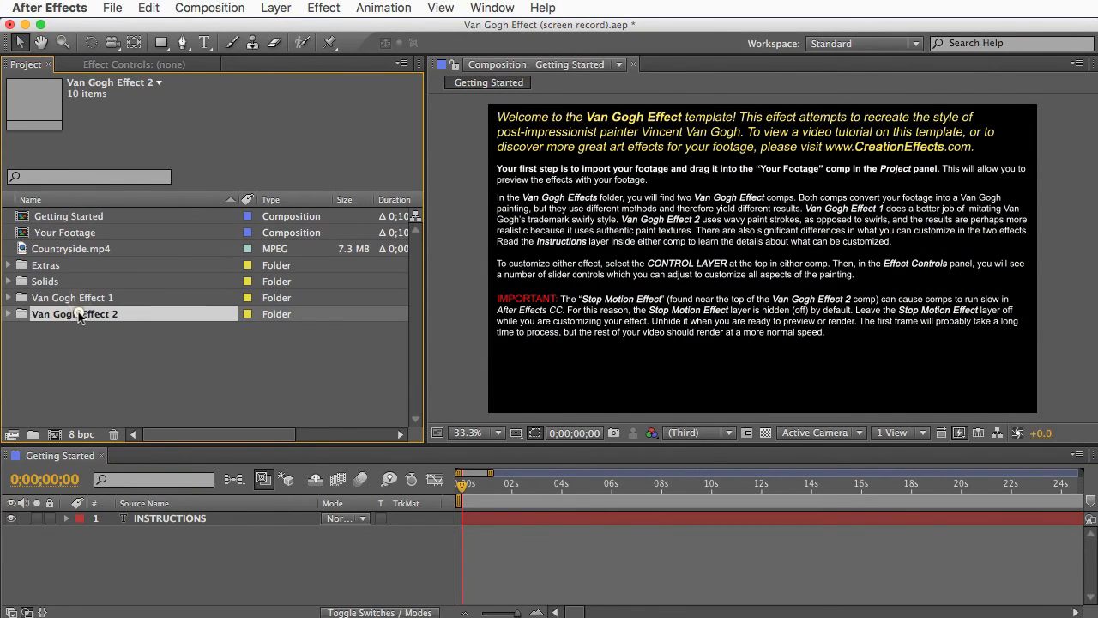
left_click(10, 298)
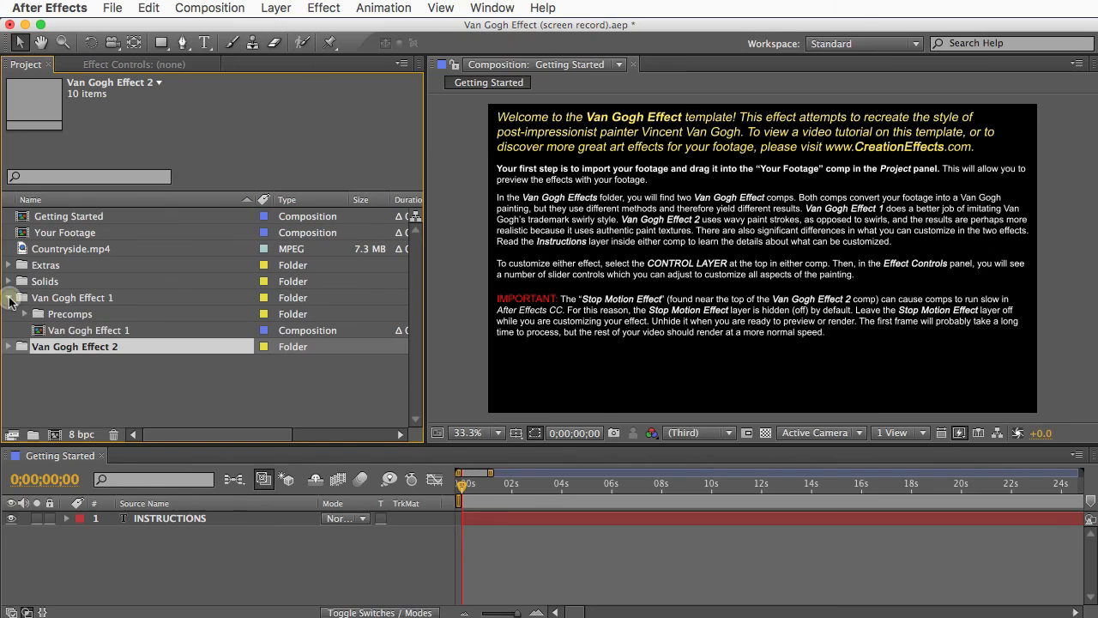
double_click(88, 331)
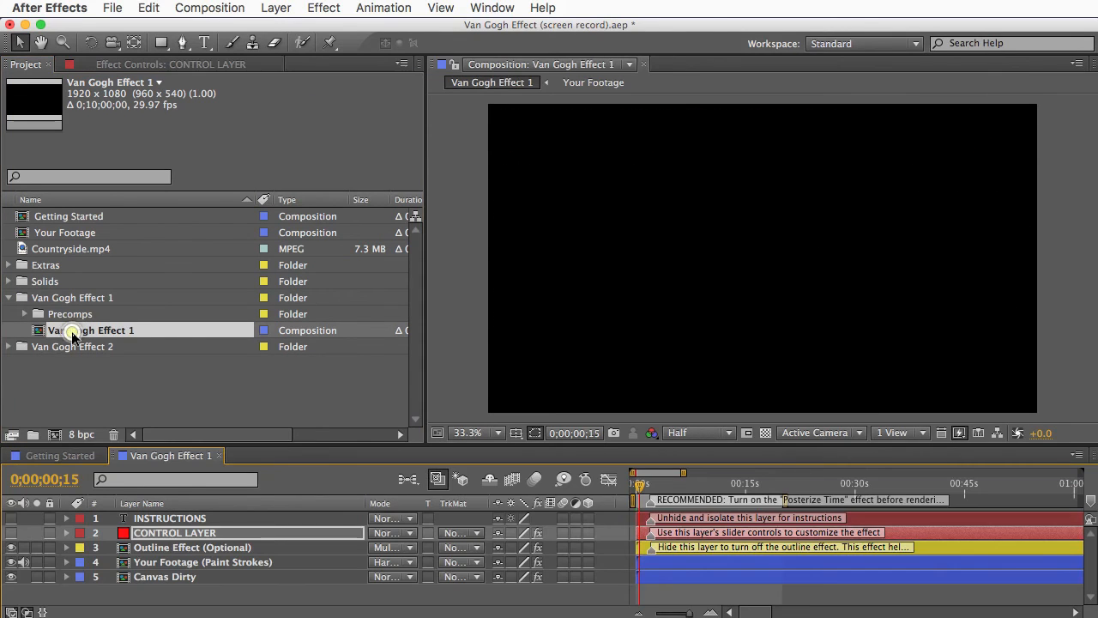
double_click(90, 329)
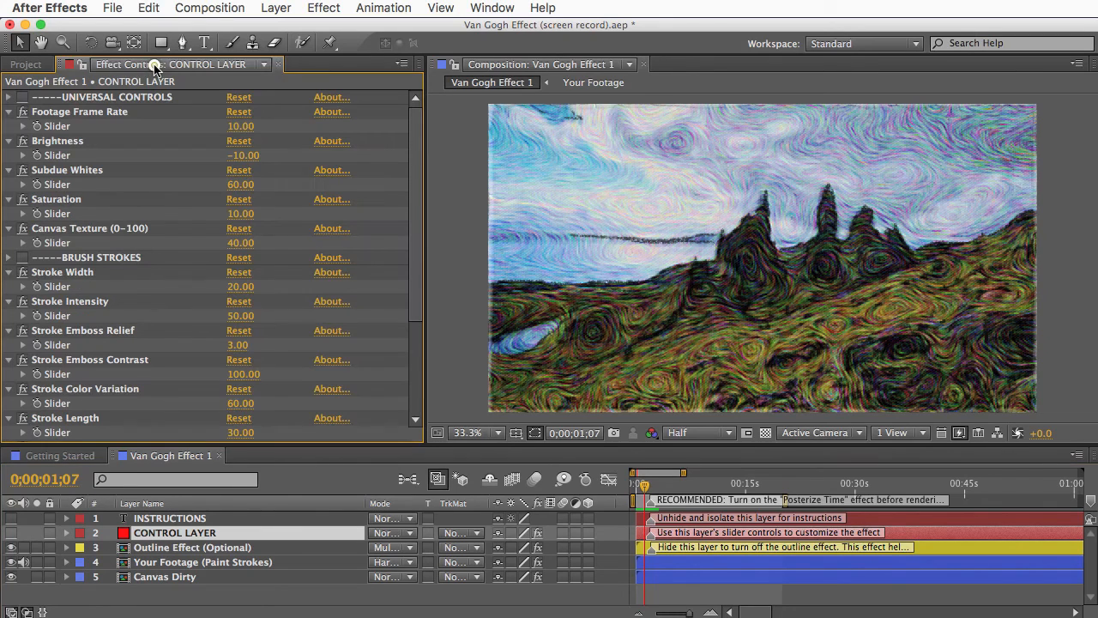
Point out the Brightness and Saturation controls, then close the Van Gogh Effect 1 comp.
scroll("down", 3)
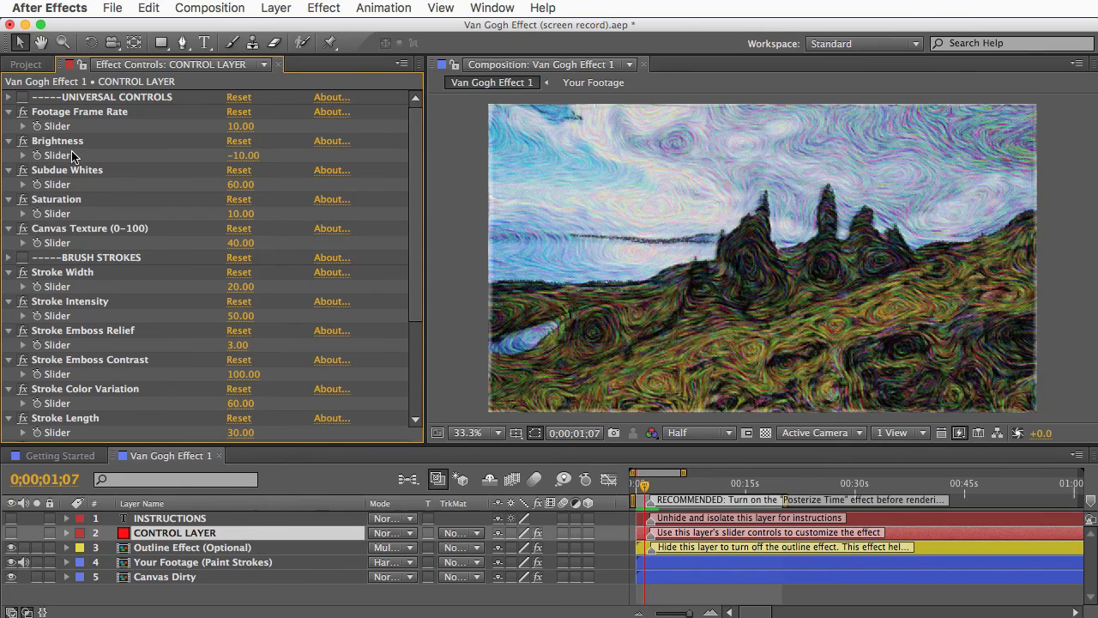
mouse_move(80, 182)
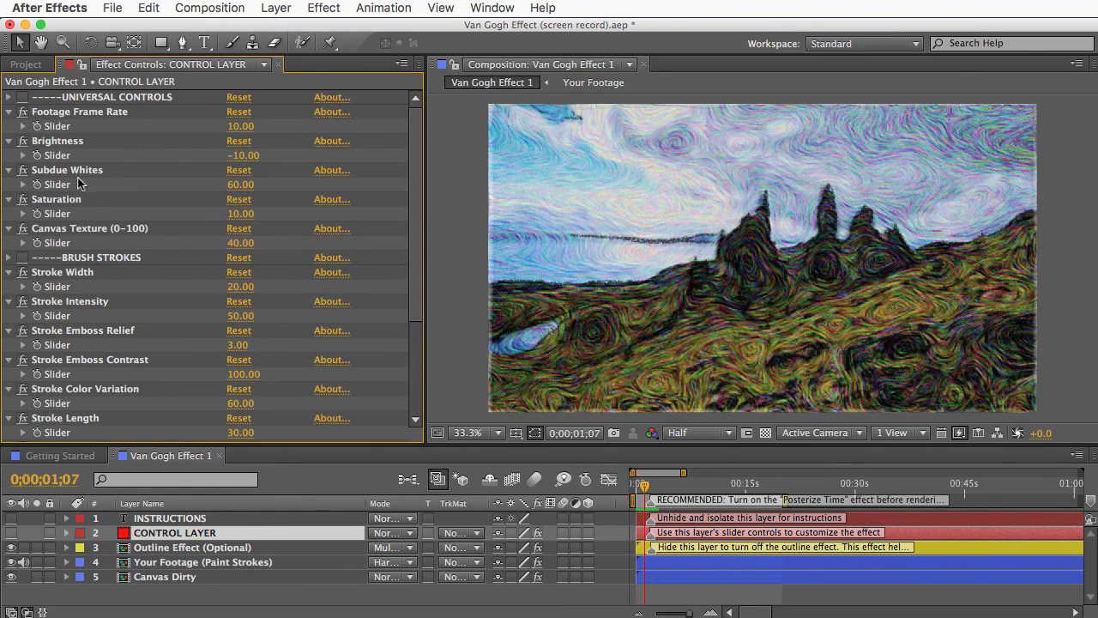
left_click(86, 257)
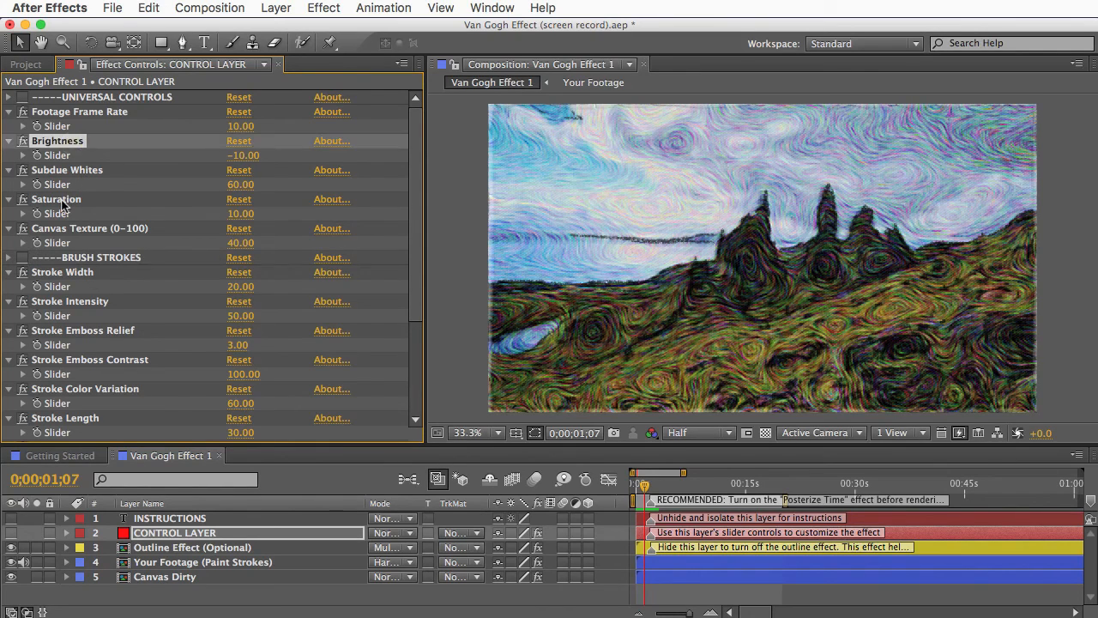
left_click(57, 199)
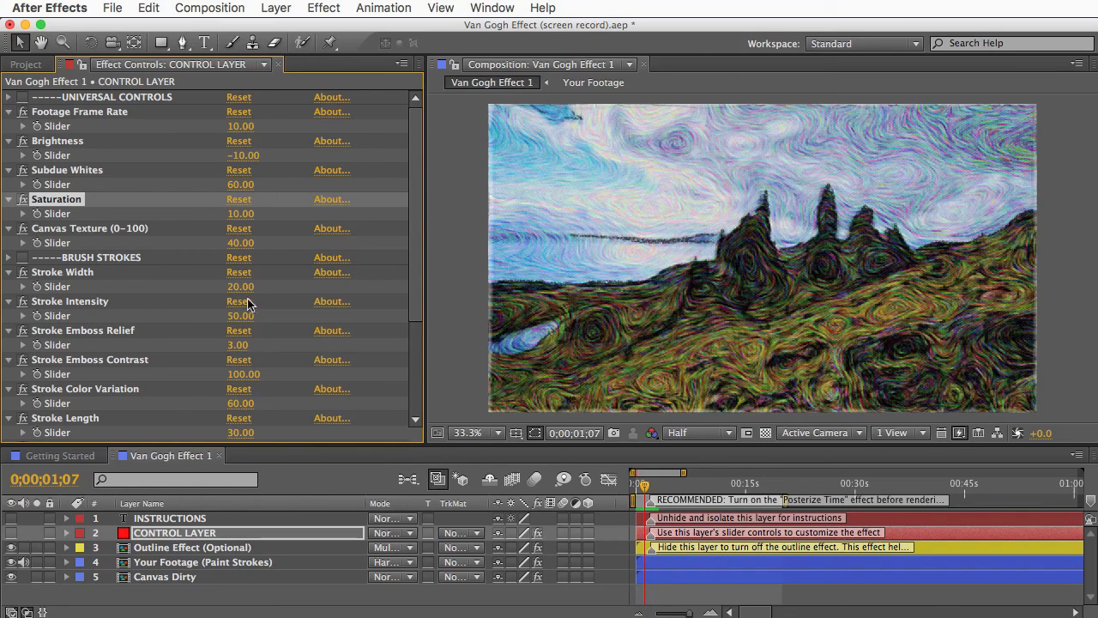
mouse_move(171, 307)
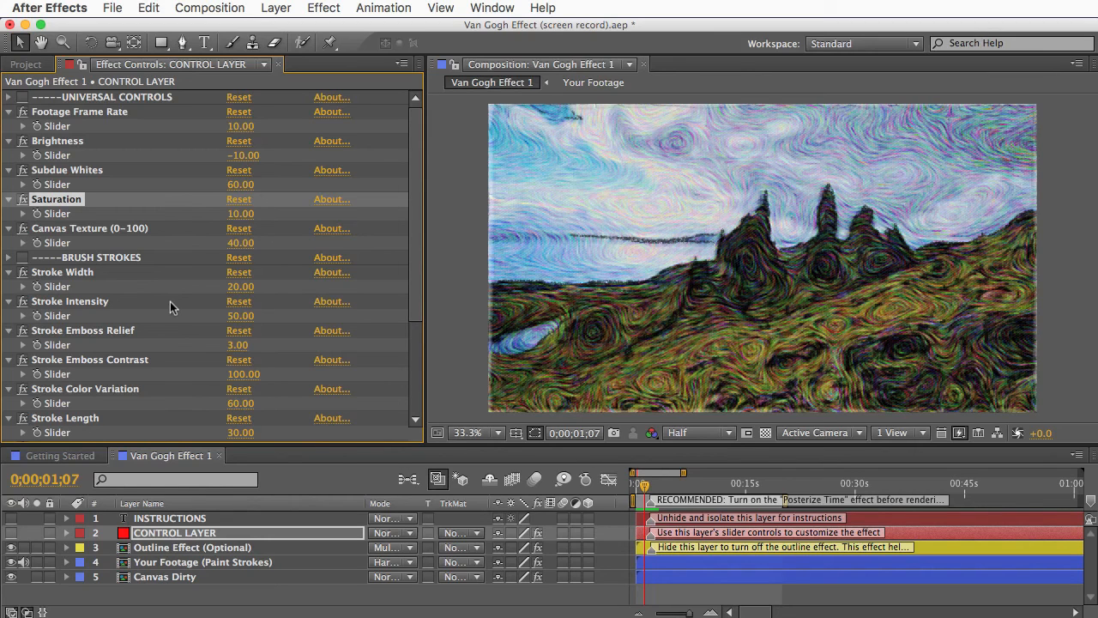
mouse_move(285, 163)
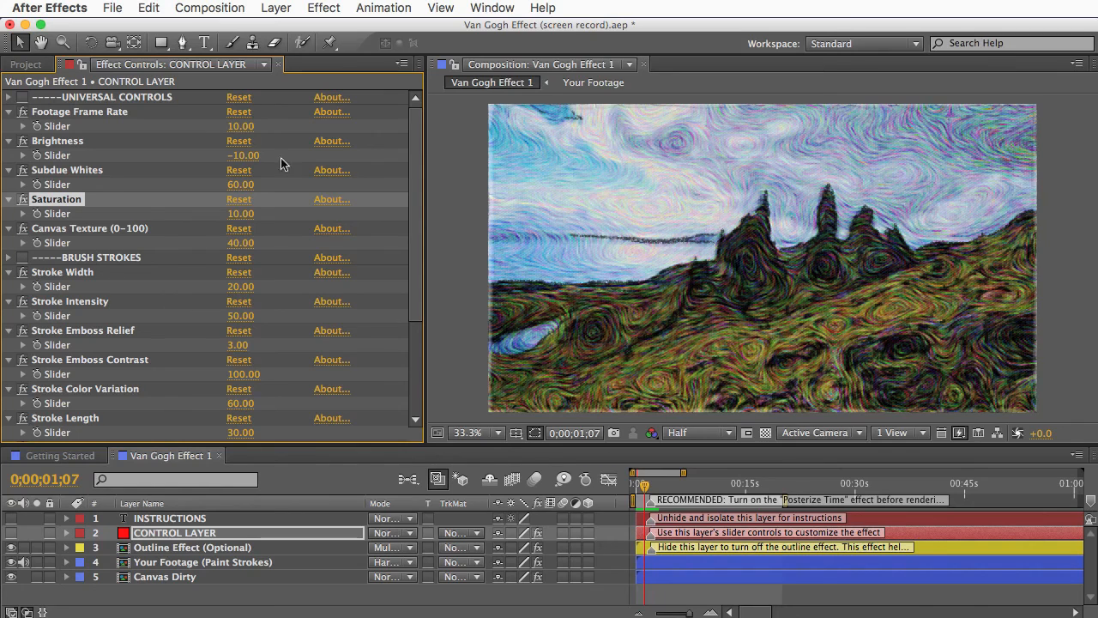
left_click(403, 64)
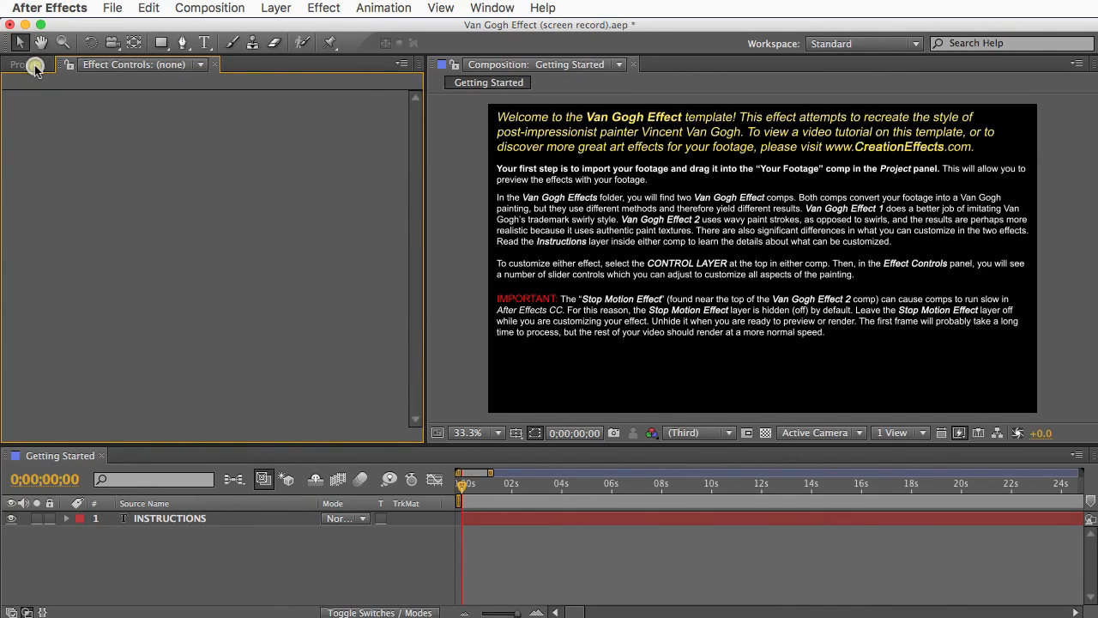
Open Van Gogh Effect 2, inspect it at 100% magnification, then return to 33.3%.
left_click(26, 64)
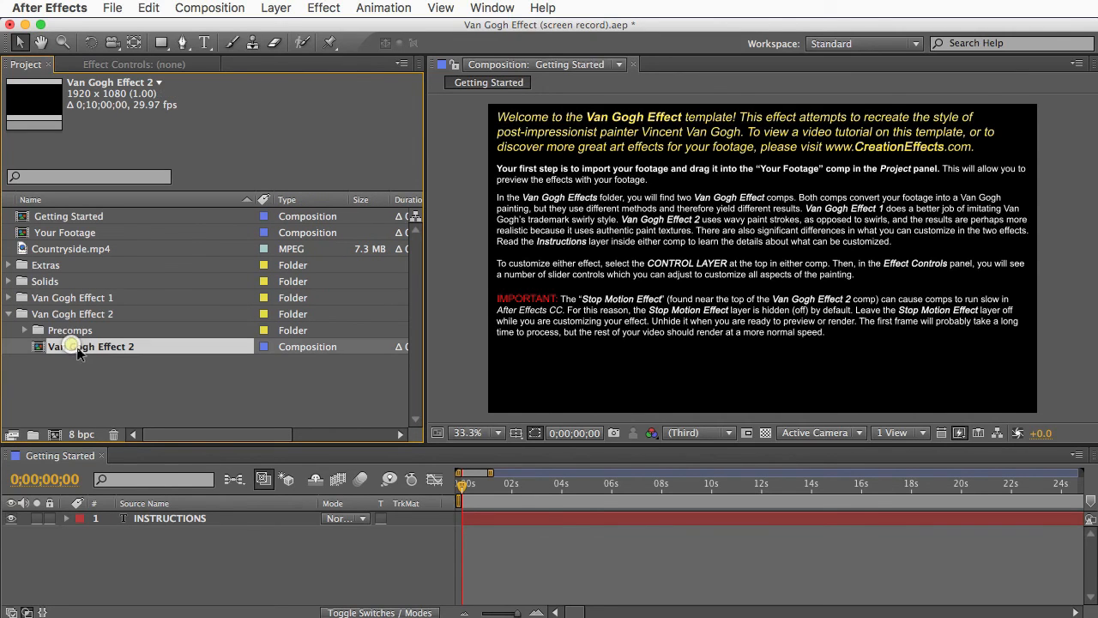
double_click(90, 346)
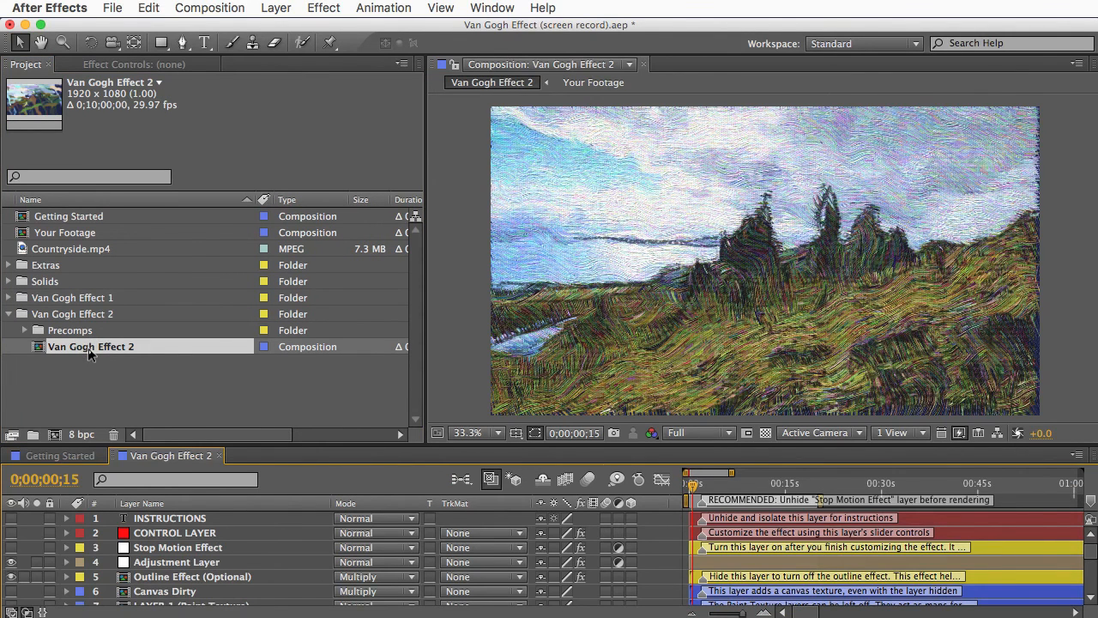
mouse_move(665, 251)
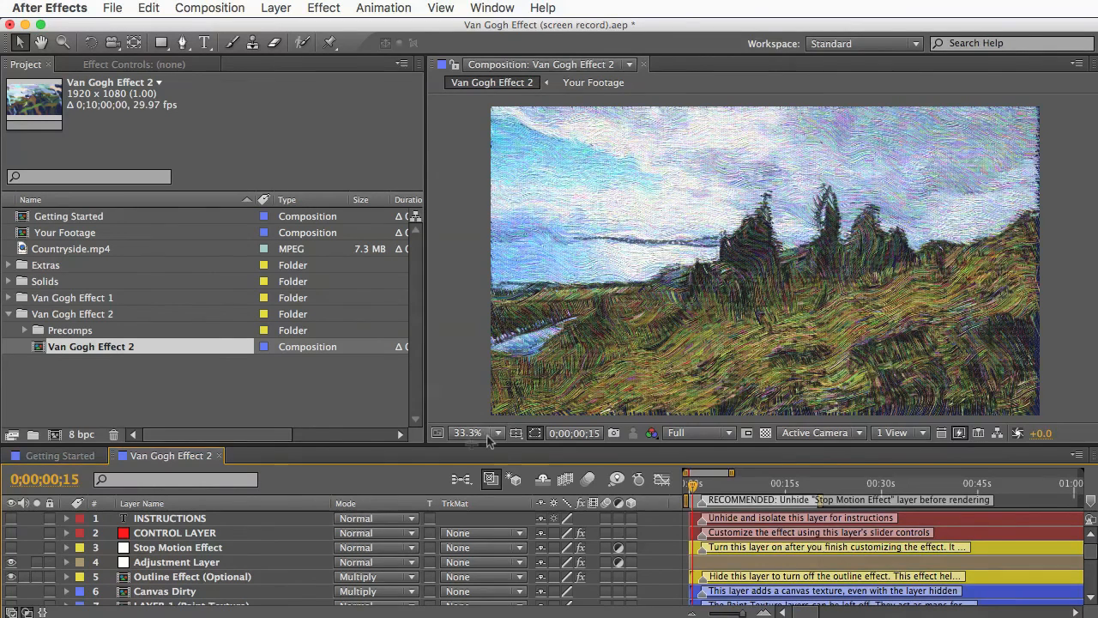
left_click(466, 432)
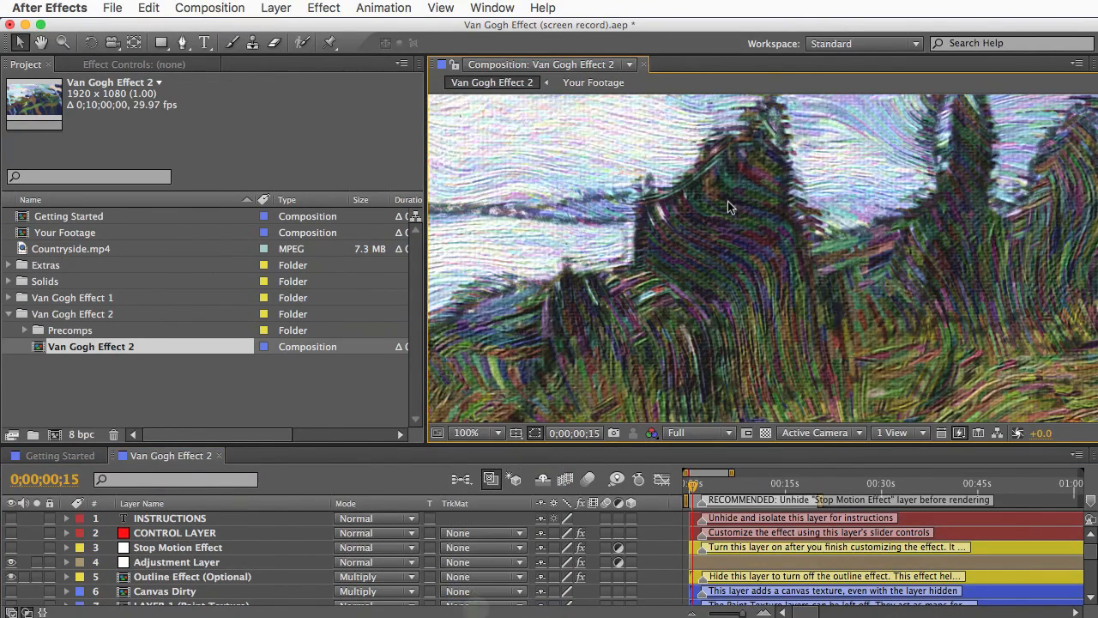
mouse_move(789, 322)
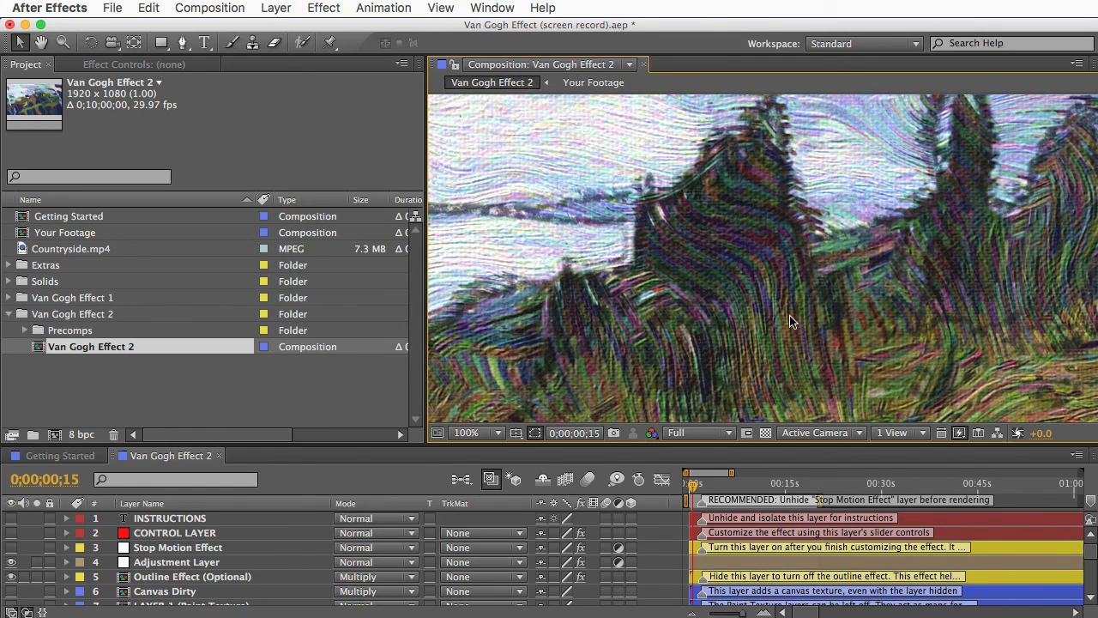
left_click(466, 432)
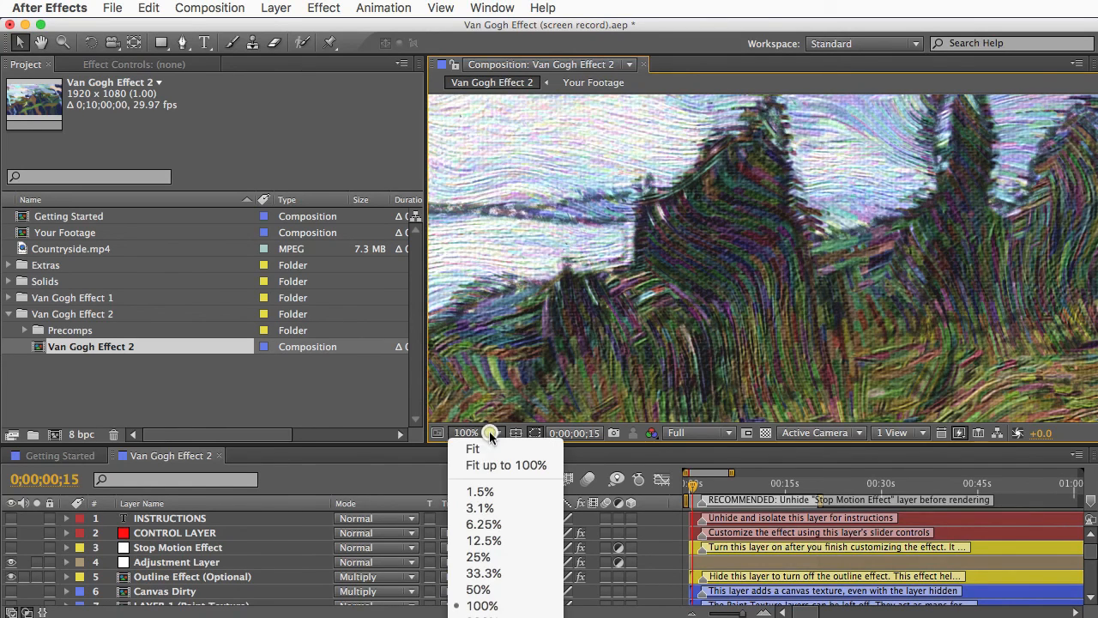
left_click(483, 573)
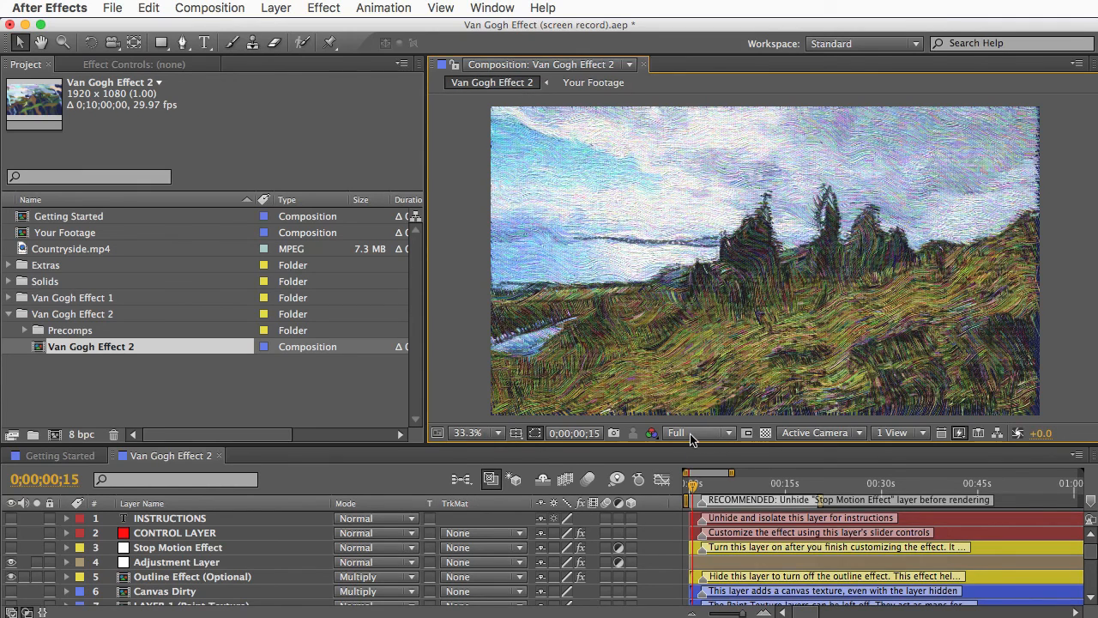
mouse_move(695, 432)
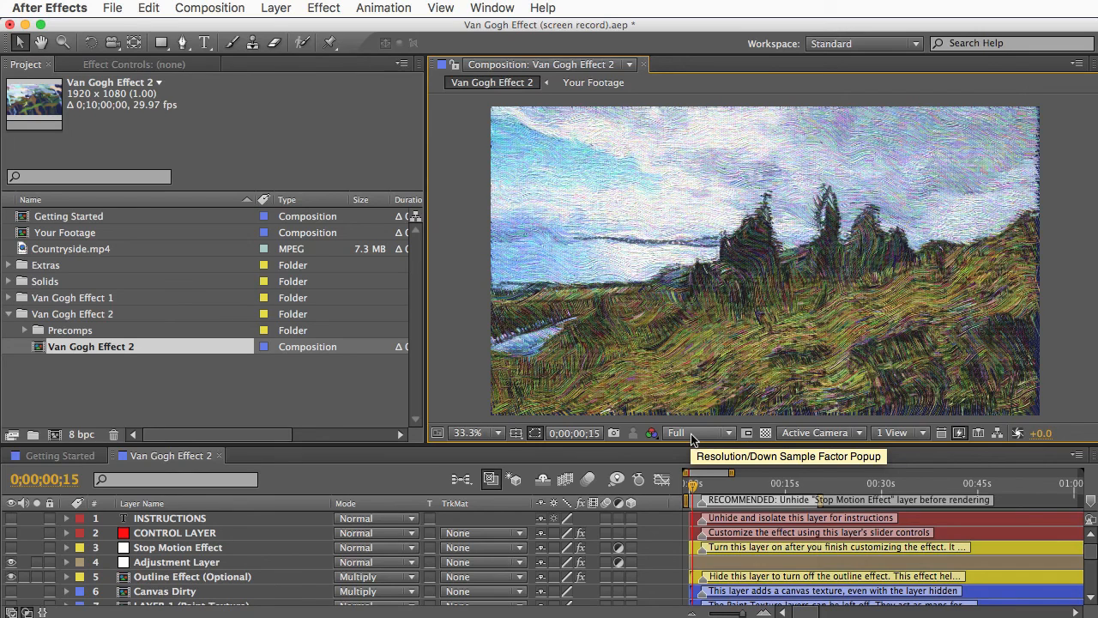
left_click(697, 432)
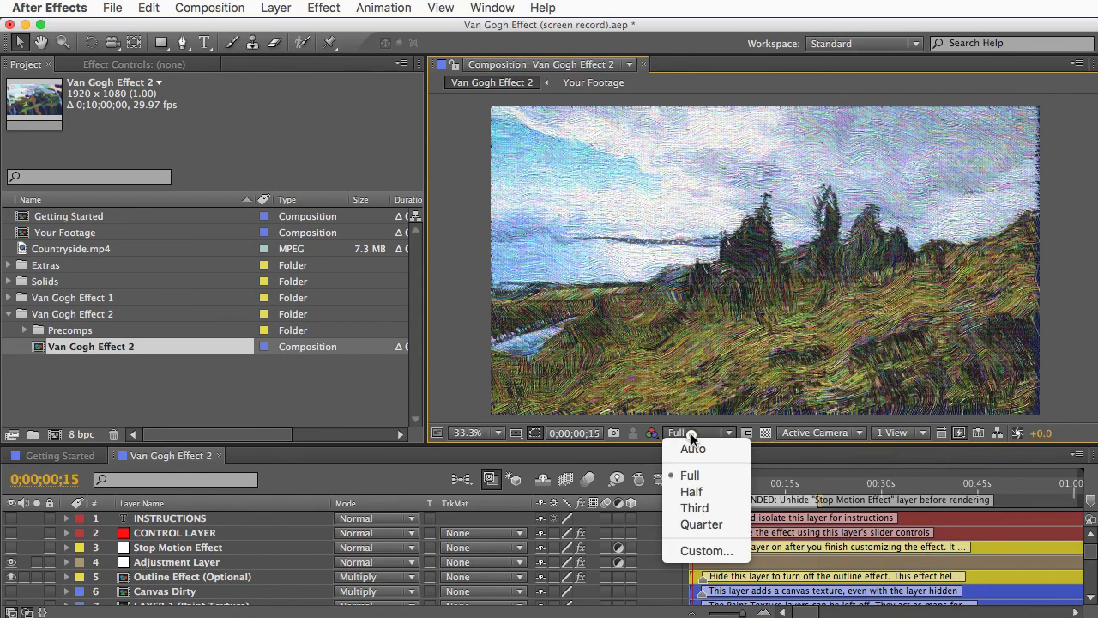
mouse_move(695, 507)
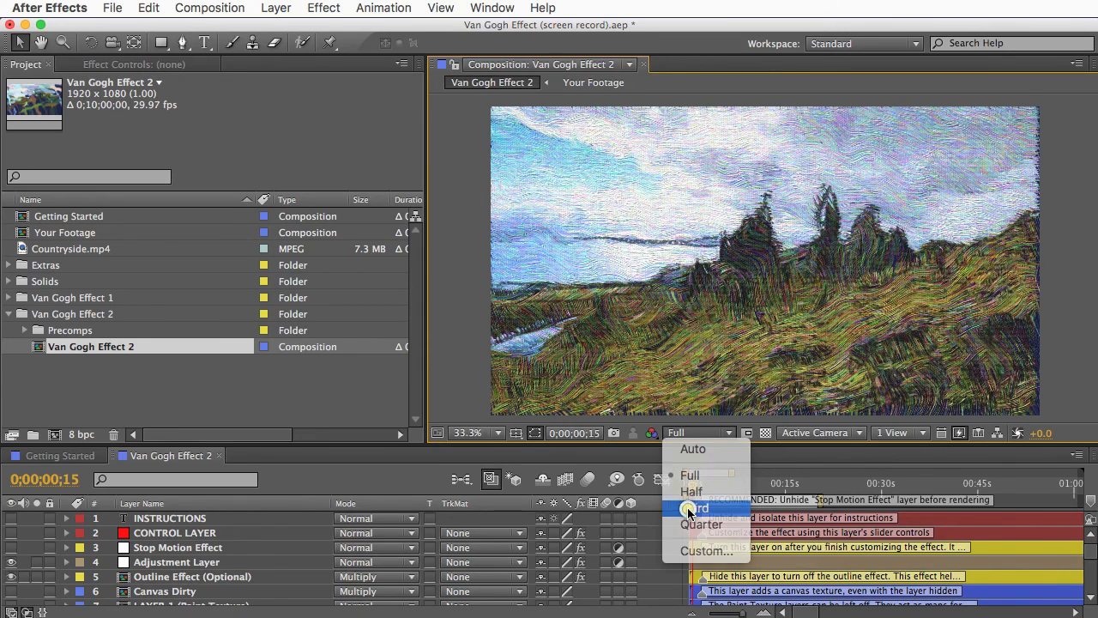
left_click(701, 506)
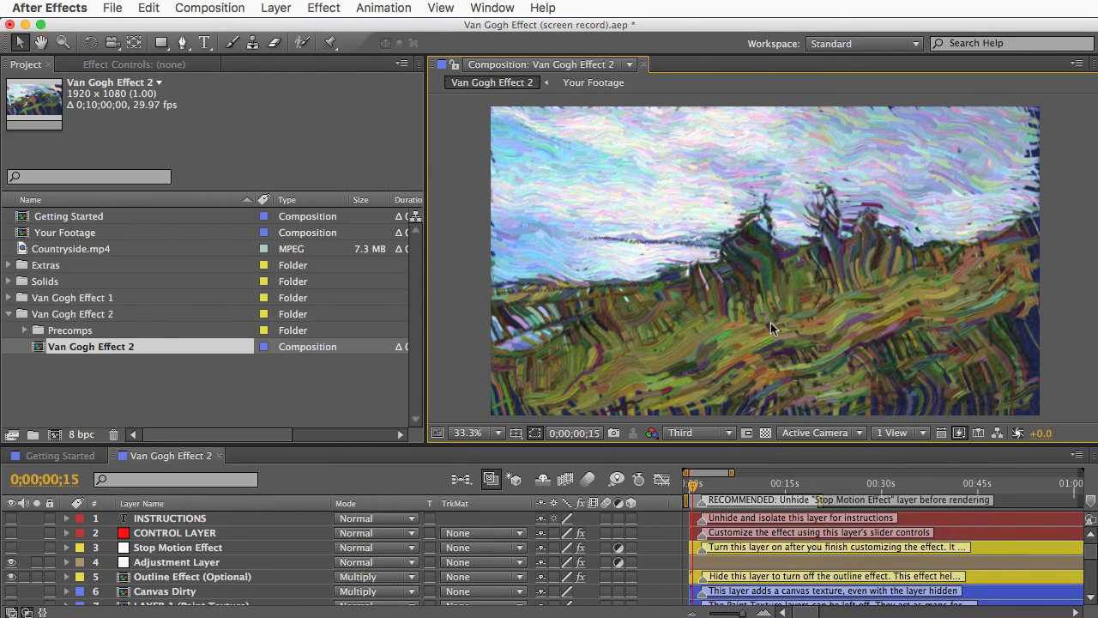
mouse_move(729, 341)
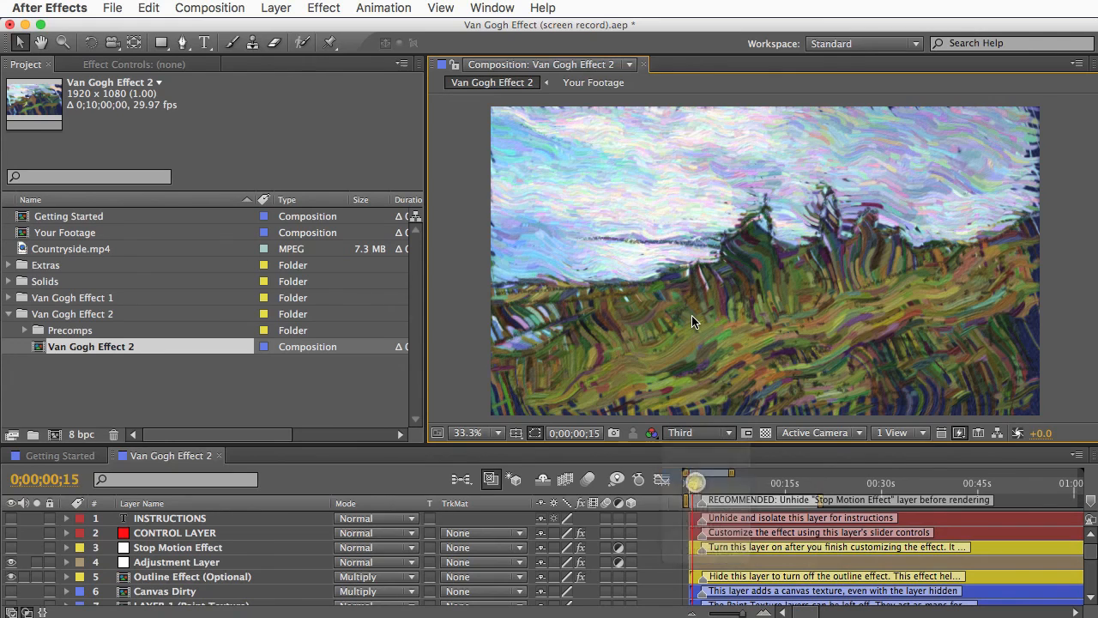
left_click(698, 433)
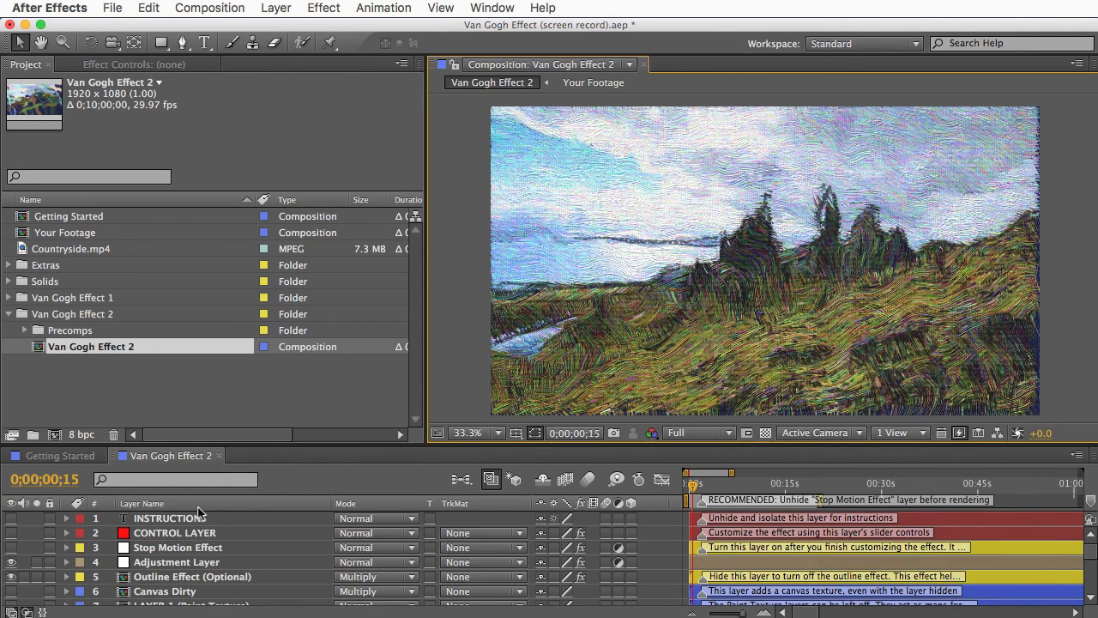
Select CONTROL LAYER and lower its Paint Texture slider from 40 to 35.
left_click(175, 533)
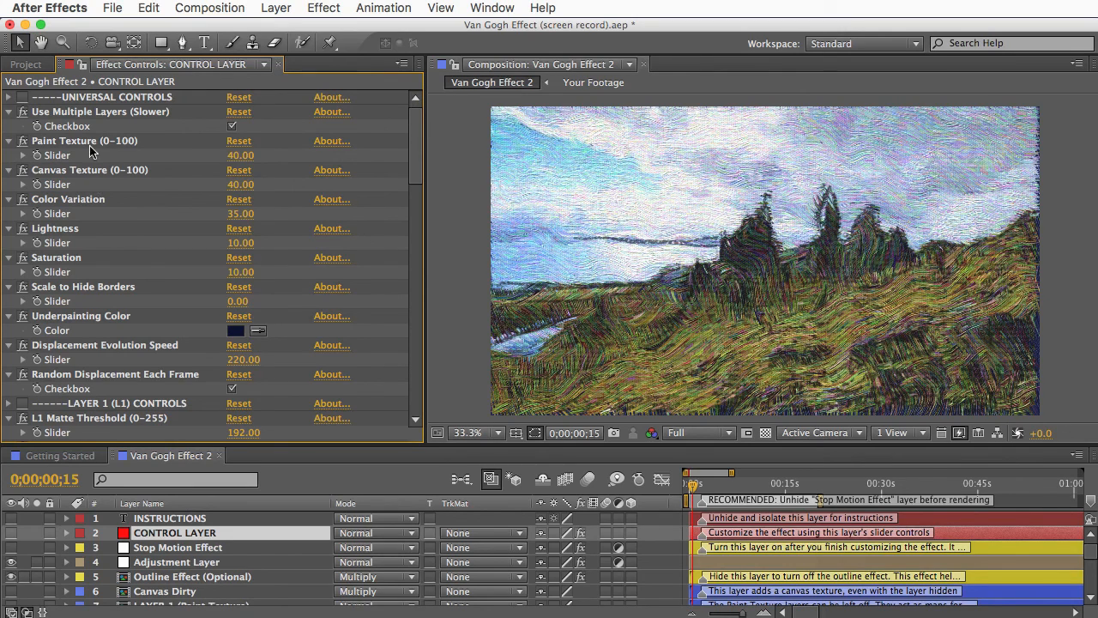
left_click(109, 403)
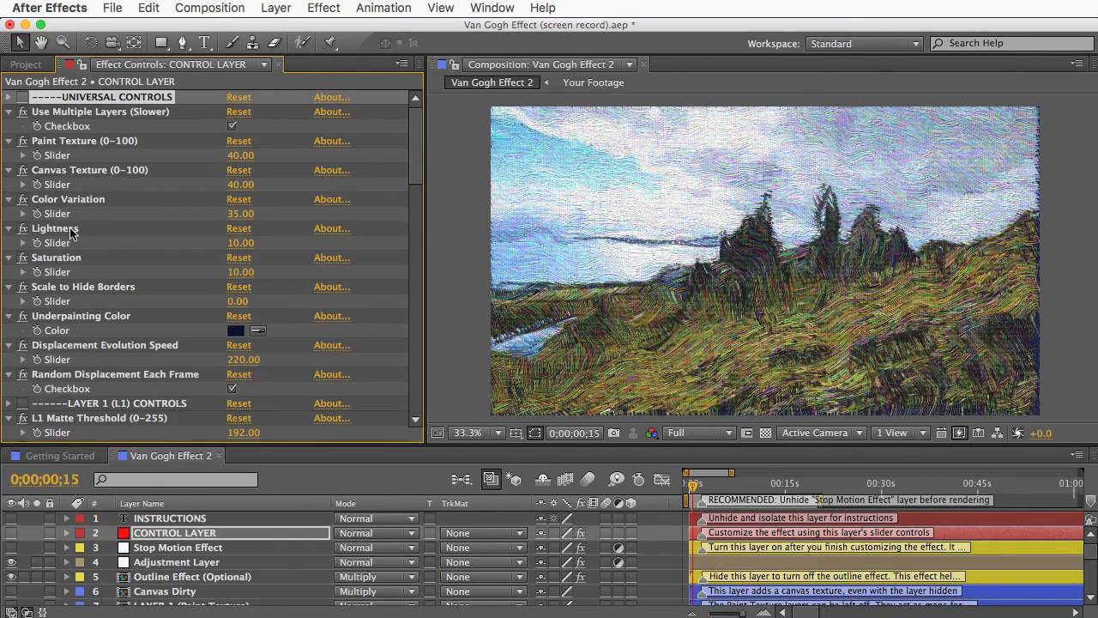
left_click(56, 258)
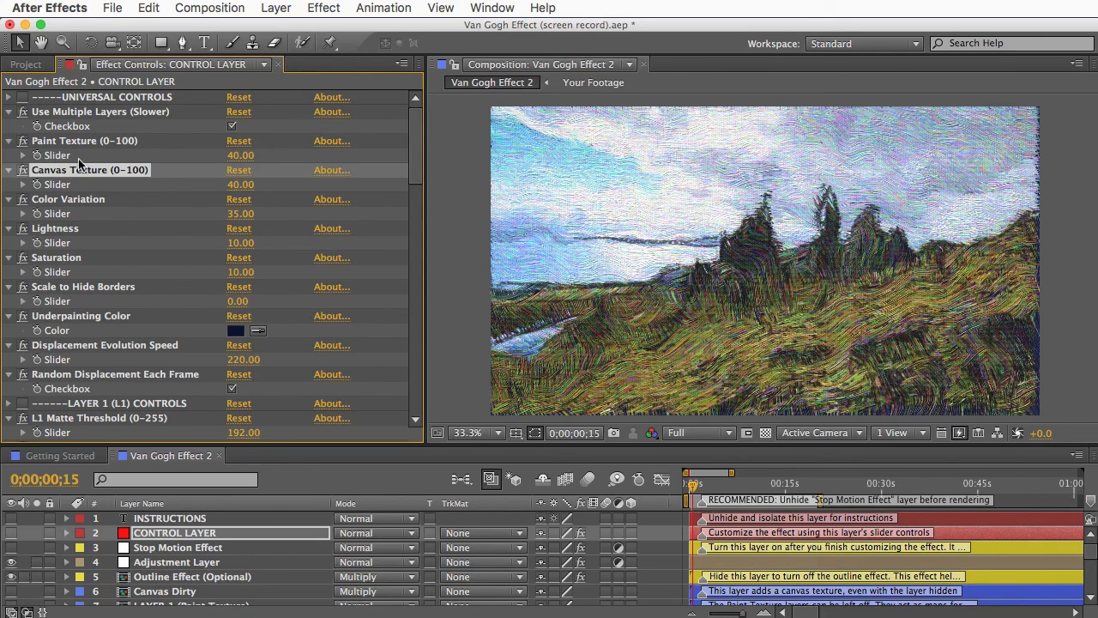
left_click_drag(241, 155, 266, 156)
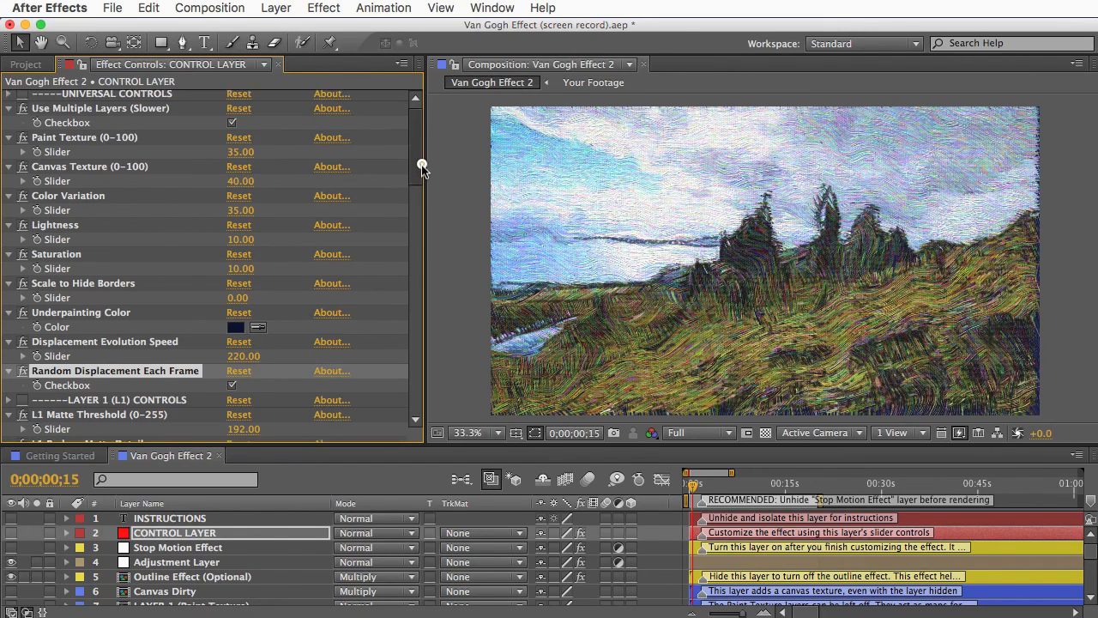
scroll("down", 3)
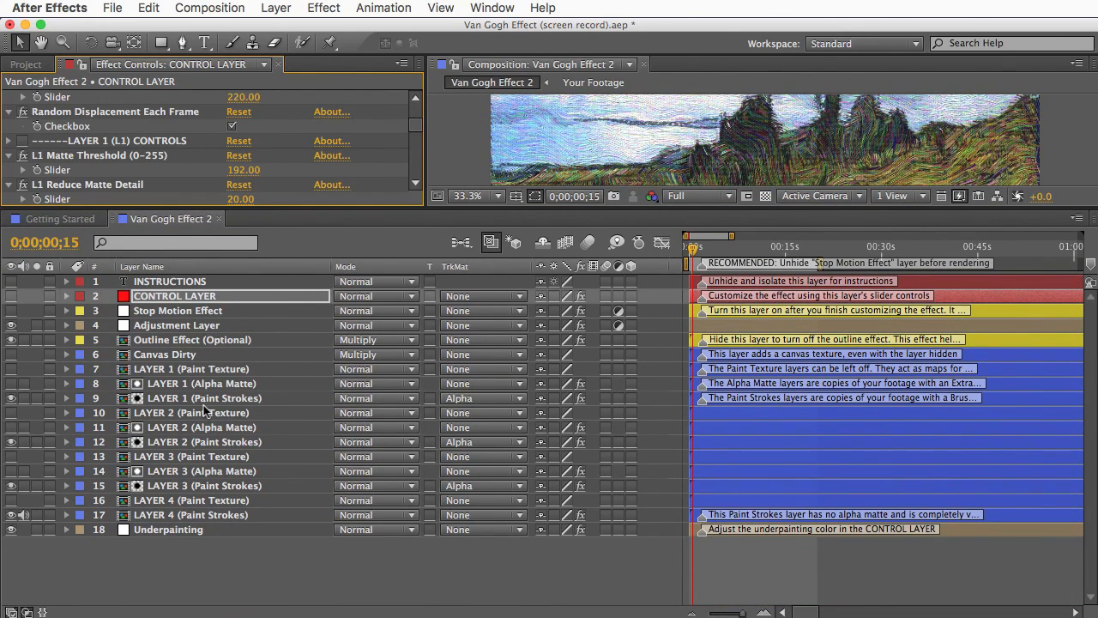
left_click(204, 397)
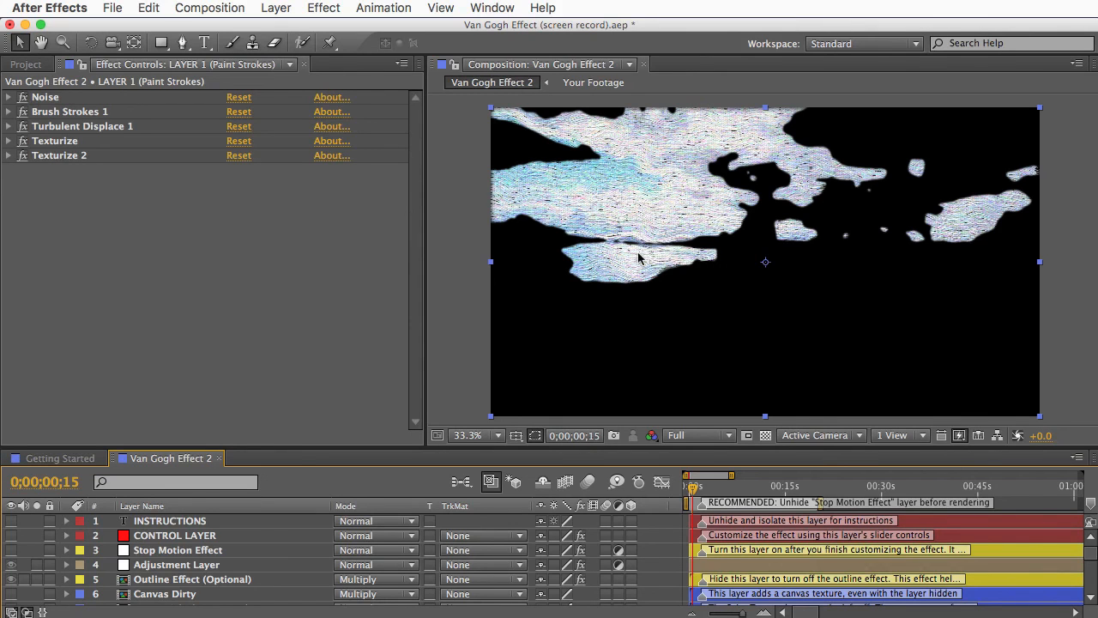
left_click(174, 535)
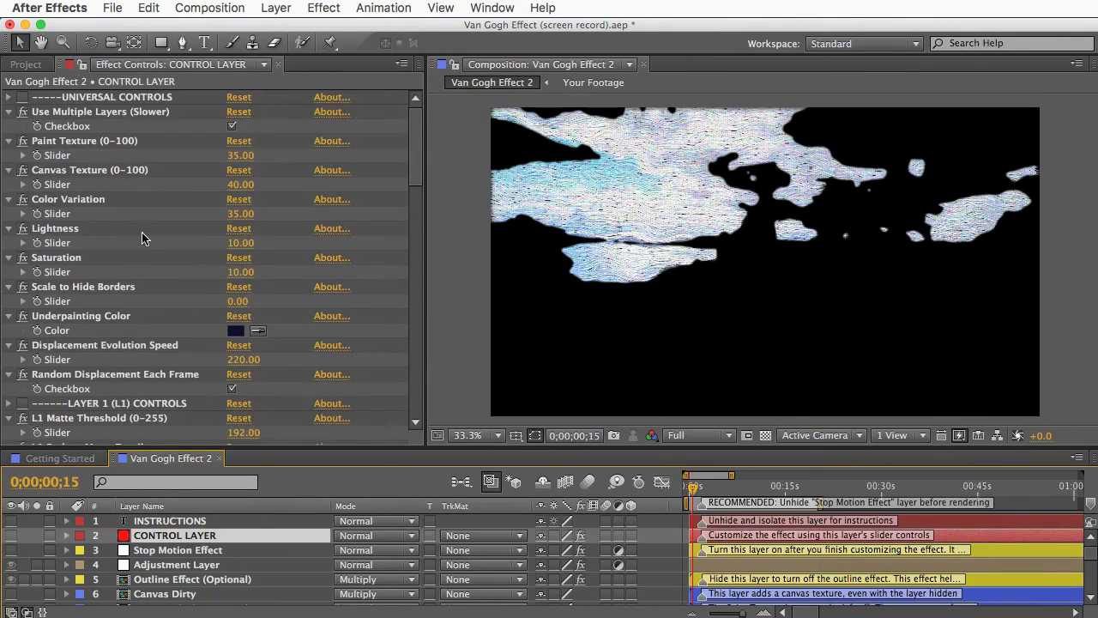
scroll("down", 3)
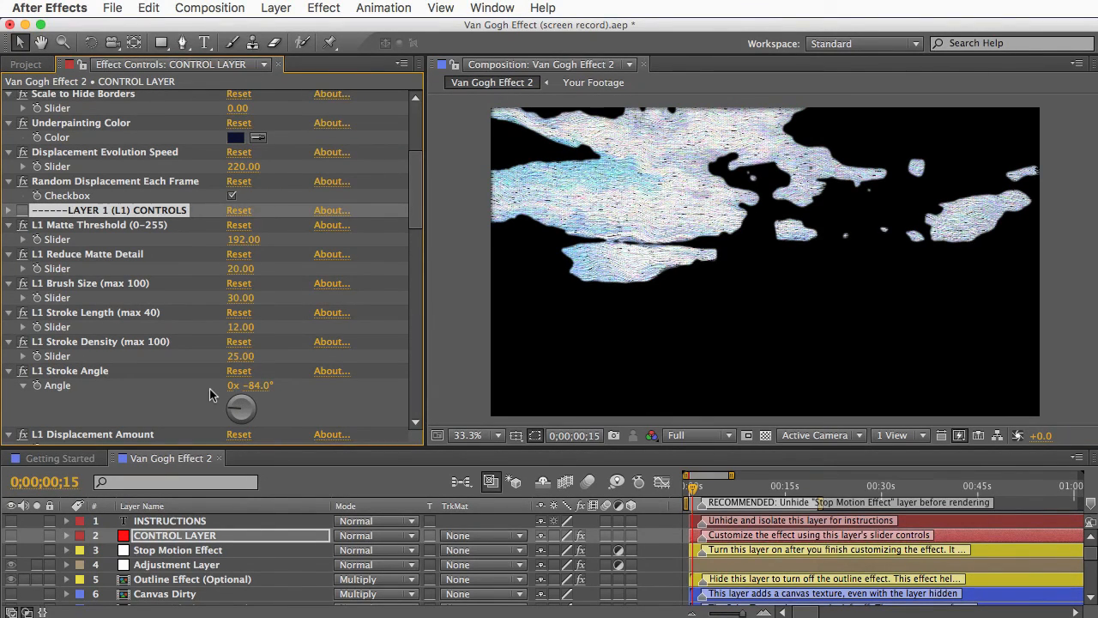
scroll("down", 3)
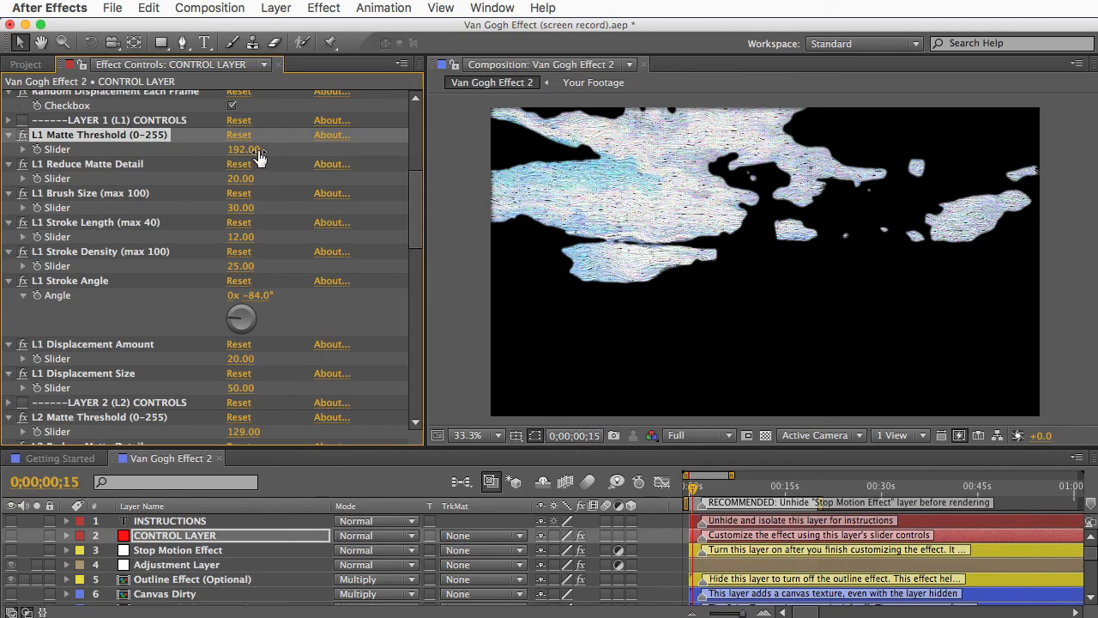
left_click_drag(244, 148, 232, 148)
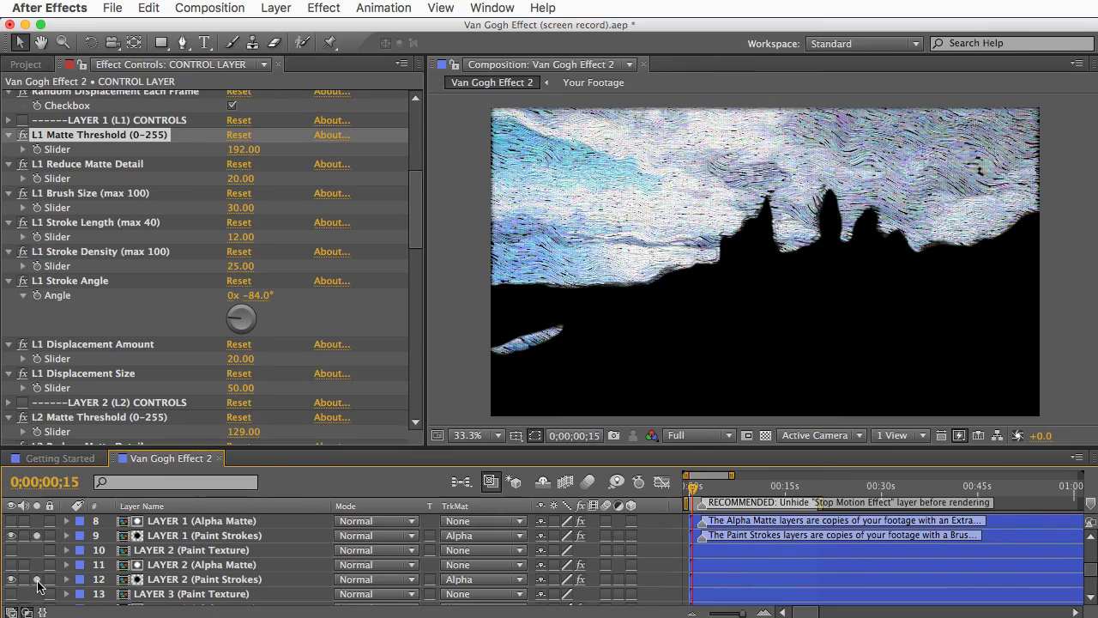
mouse_move(845, 229)
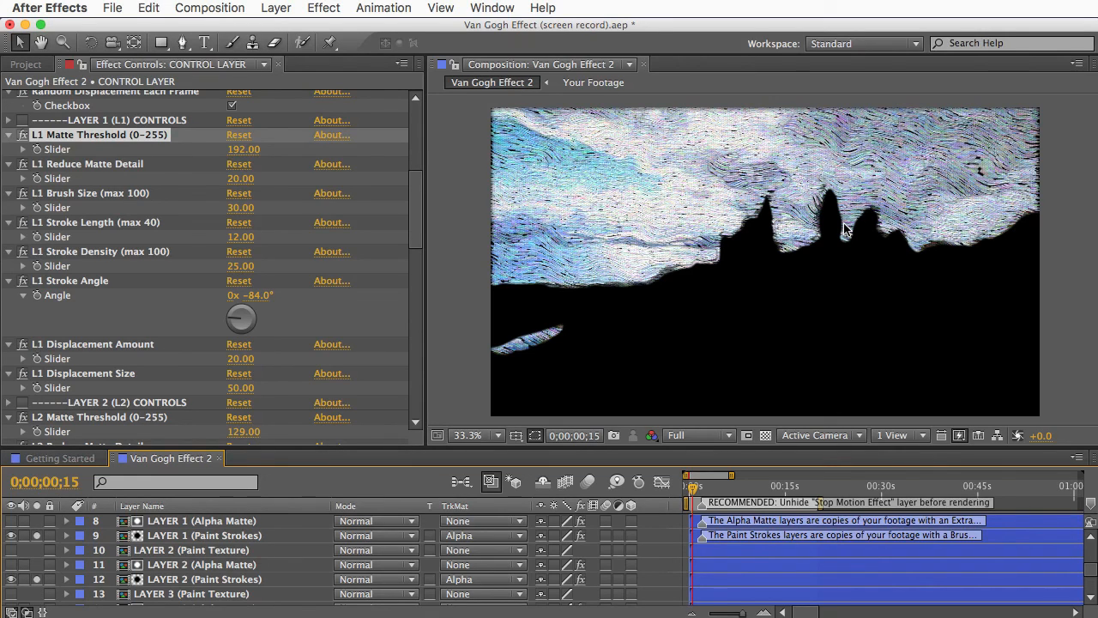
mouse_move(127, 404)
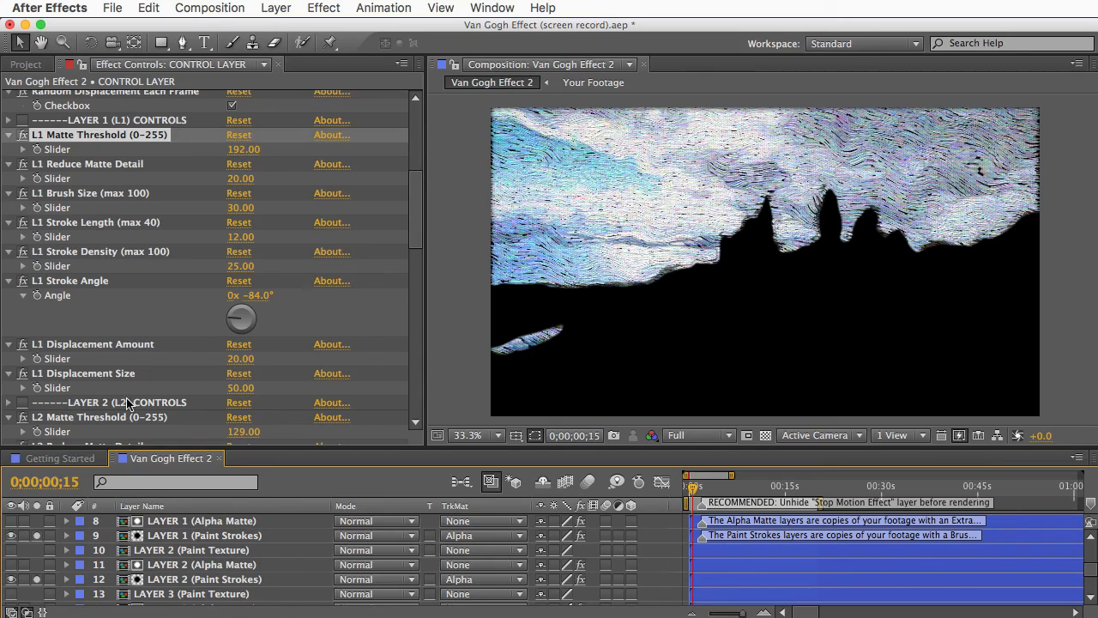
scroll("down", 3)
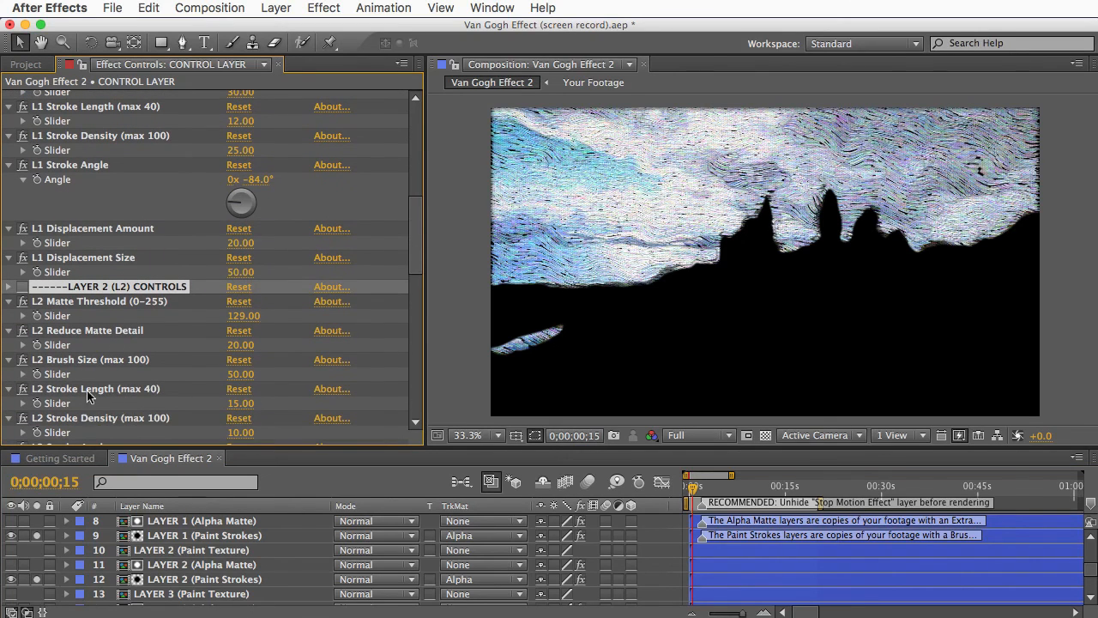
scroll("down", 3)
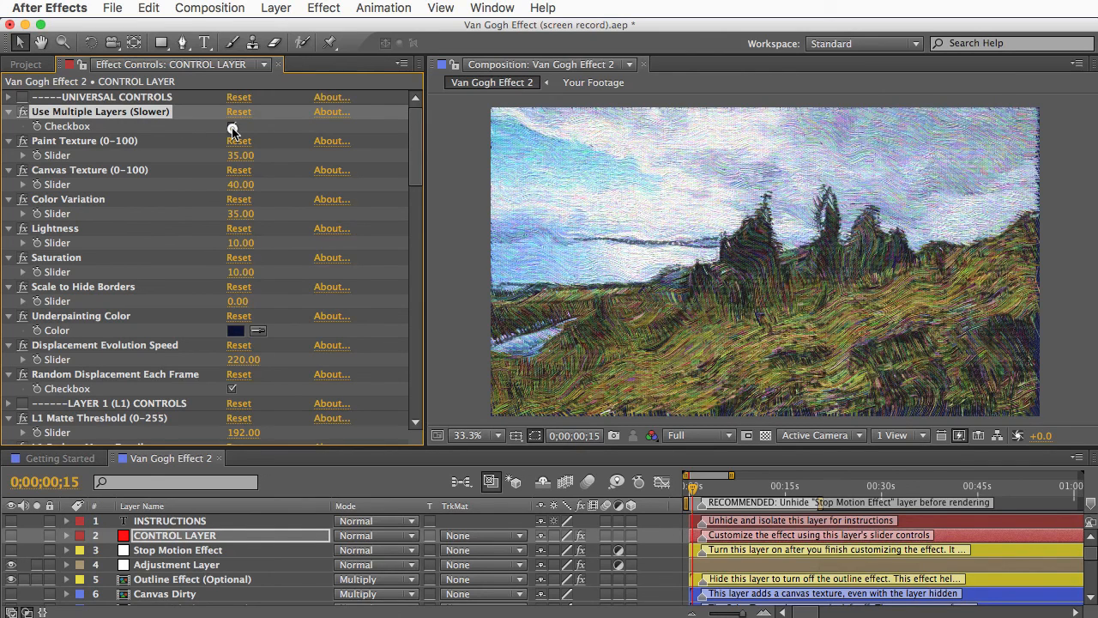
Uncheck Use Multiple Layers (Slower) and select the Outline Effect (Optional) layer.
left_click(232, 127)
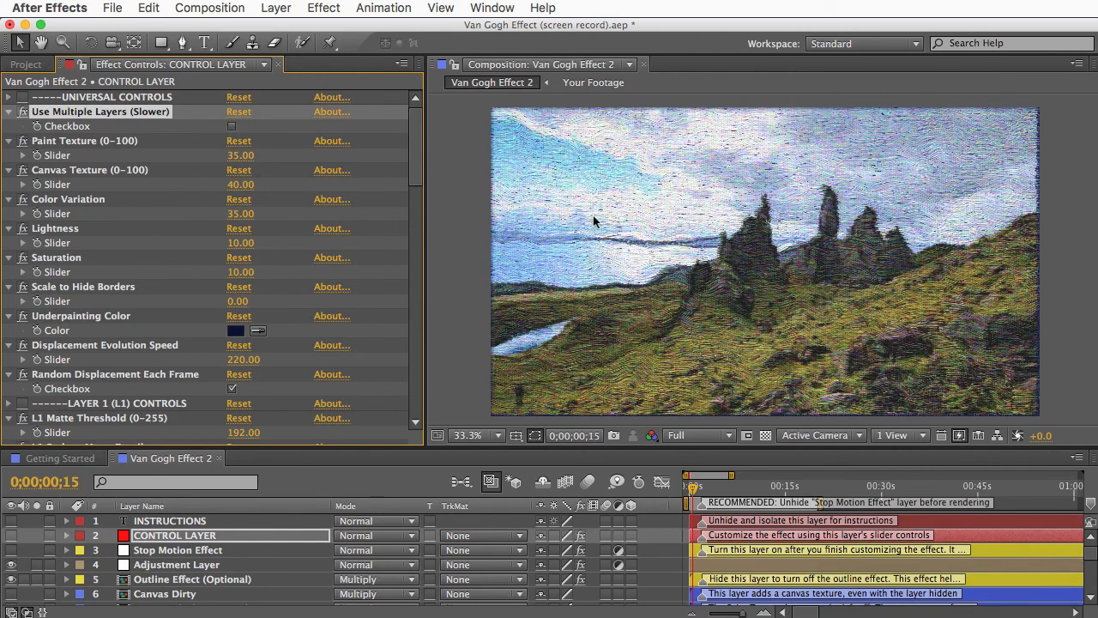
mouse_move(626, 250)
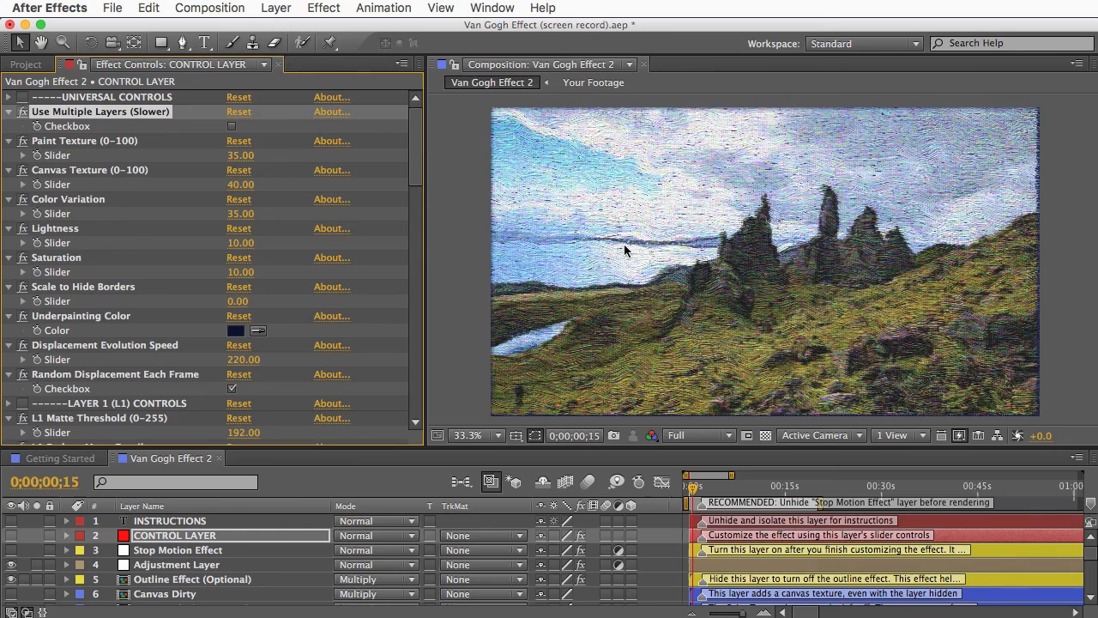
mouse_move(150, 587)
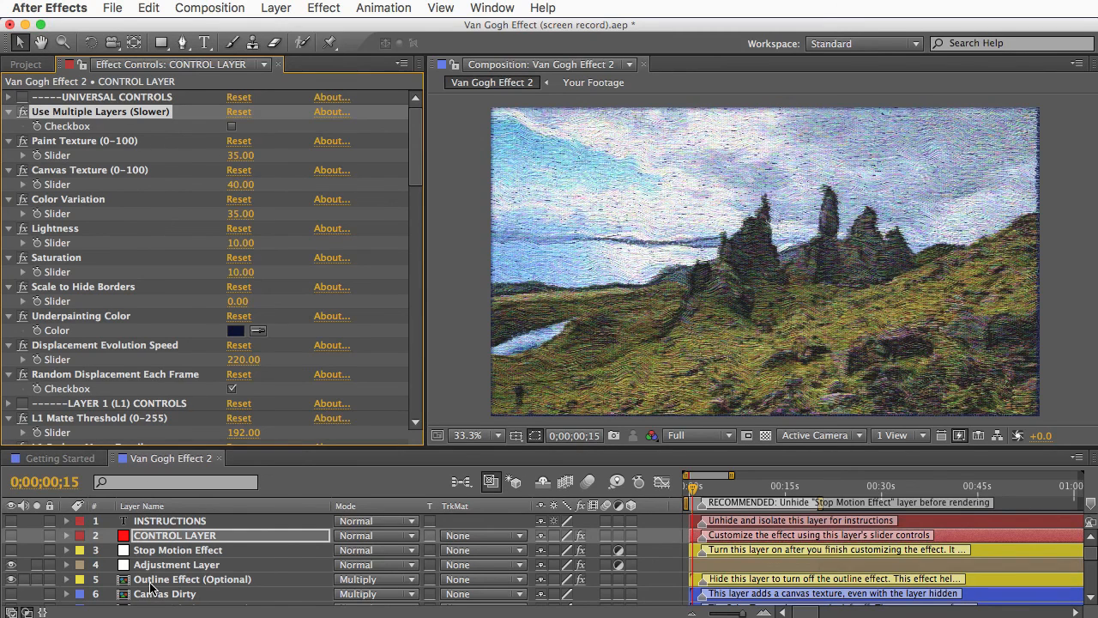
left_click(192, 578)
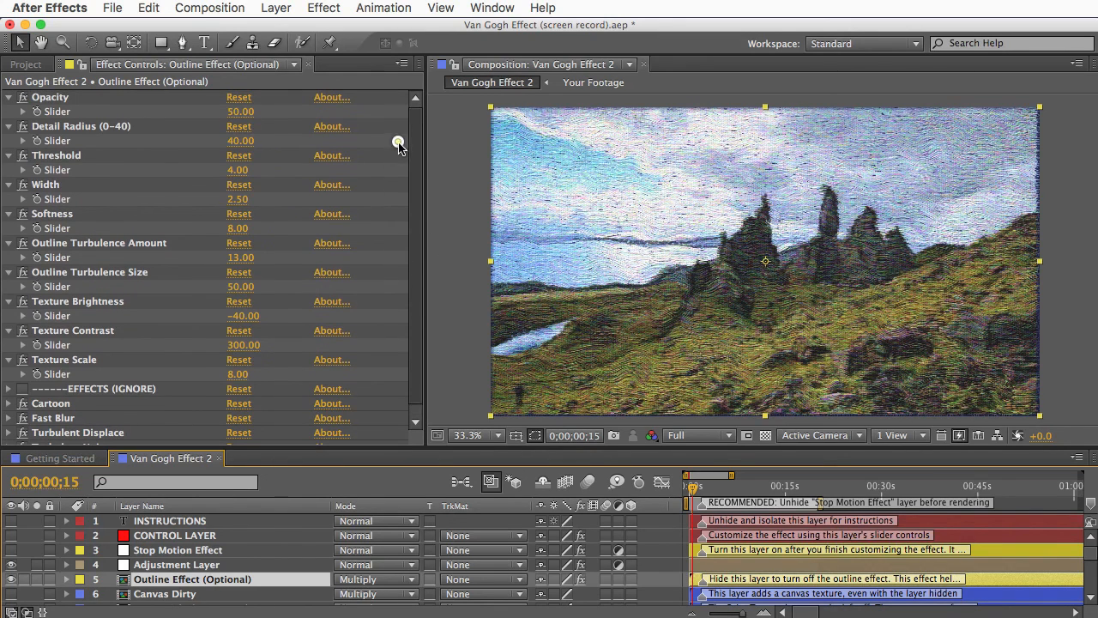
mouse_move(133, 168)
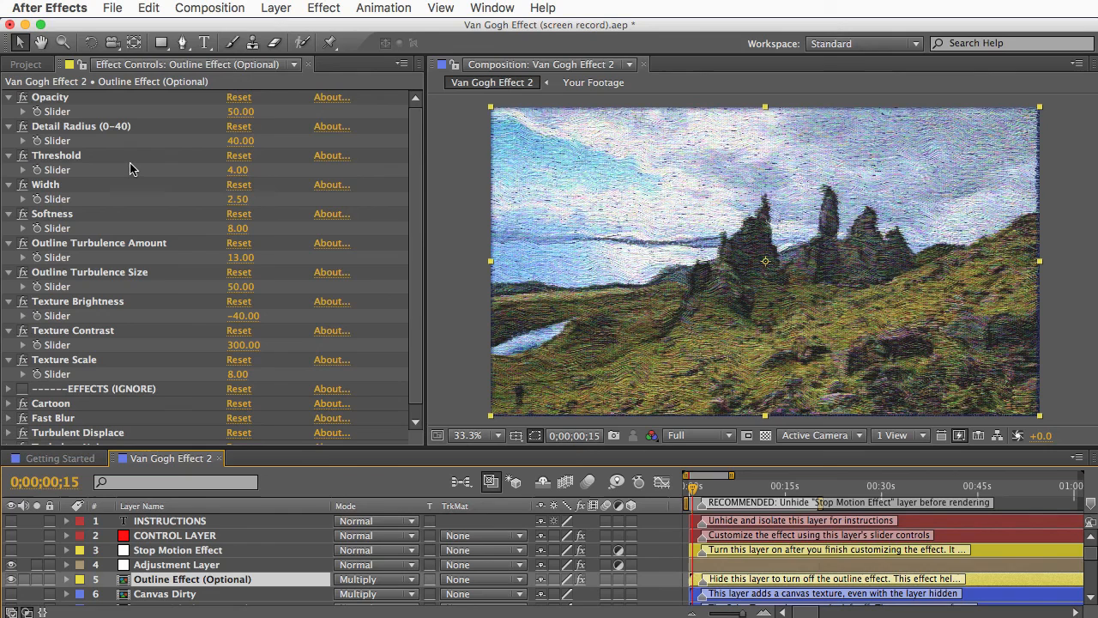
left_click(177, 550)
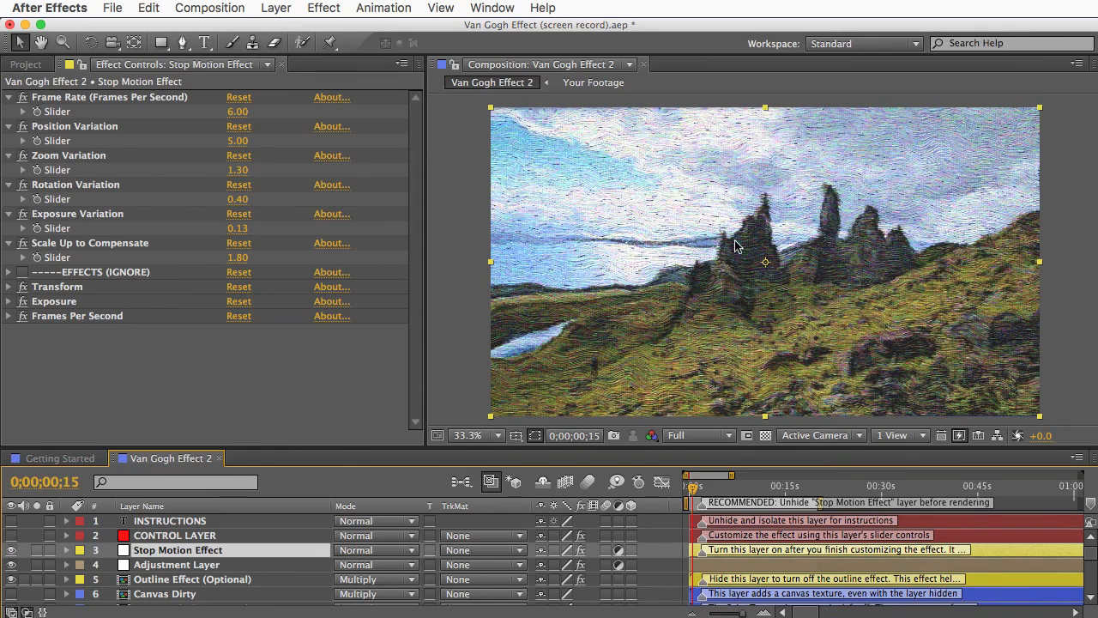
mouse_move(804, 307)
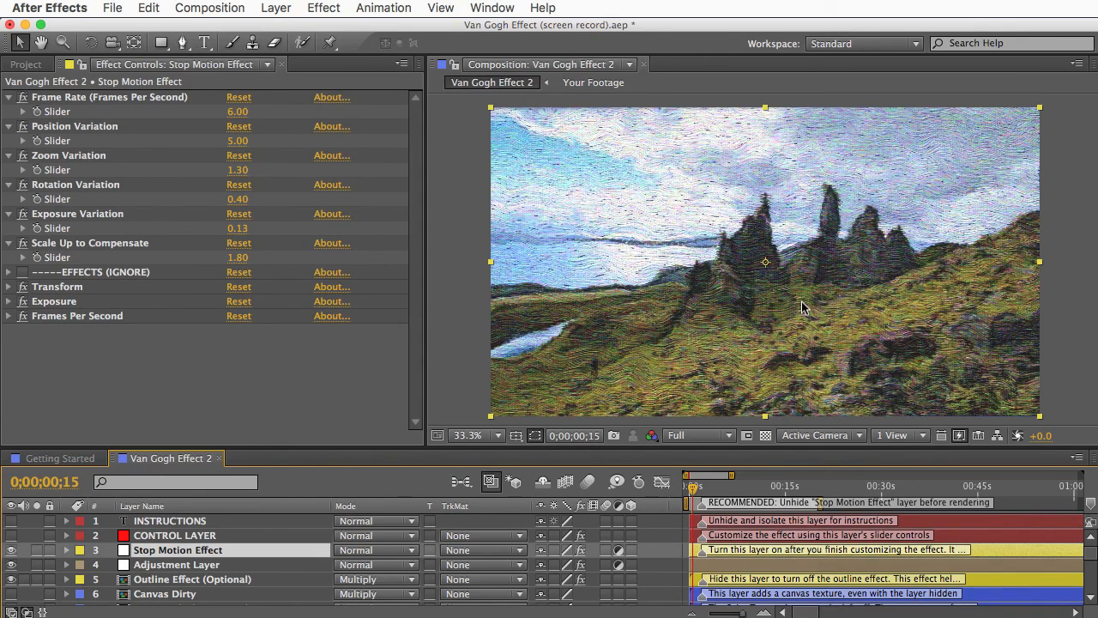
mouse_move(158, 275)
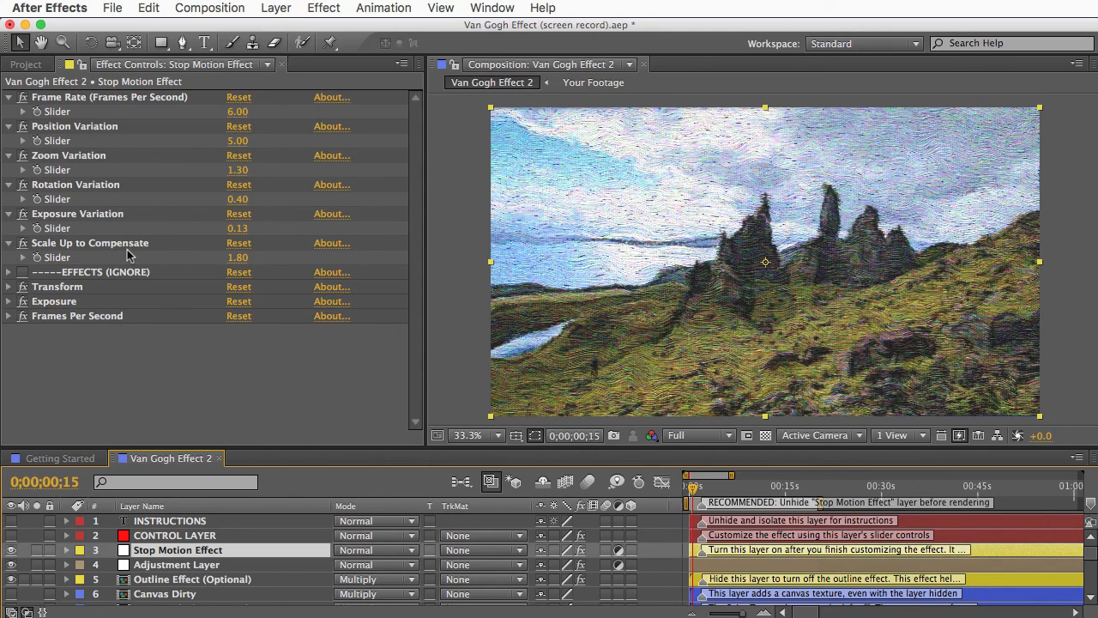
mouse_move(736, 309)
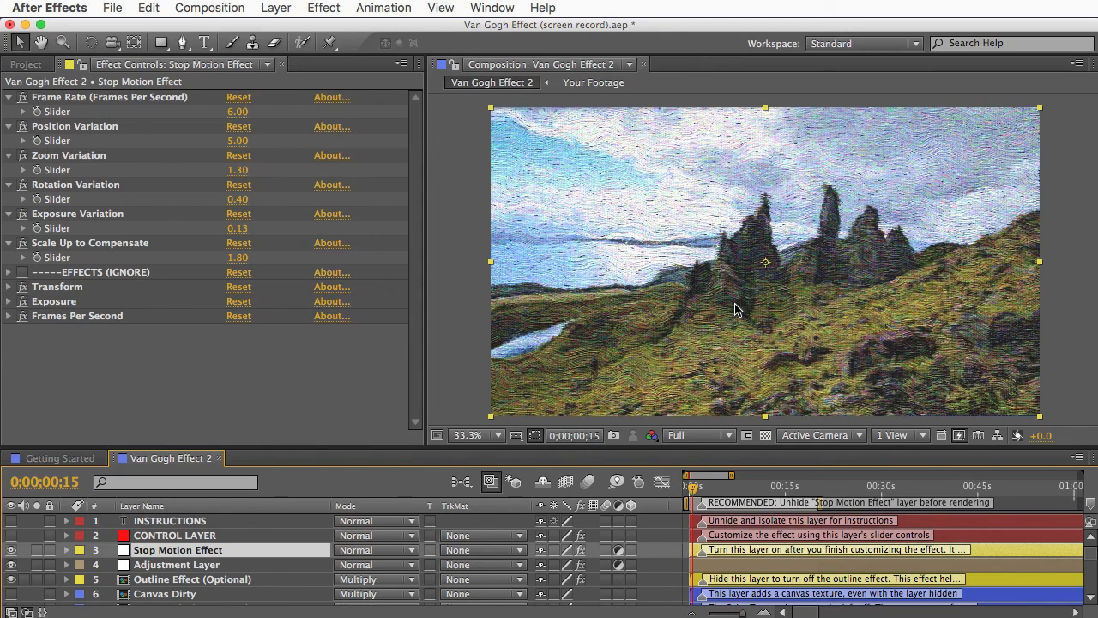
mouse_move(642, 314)
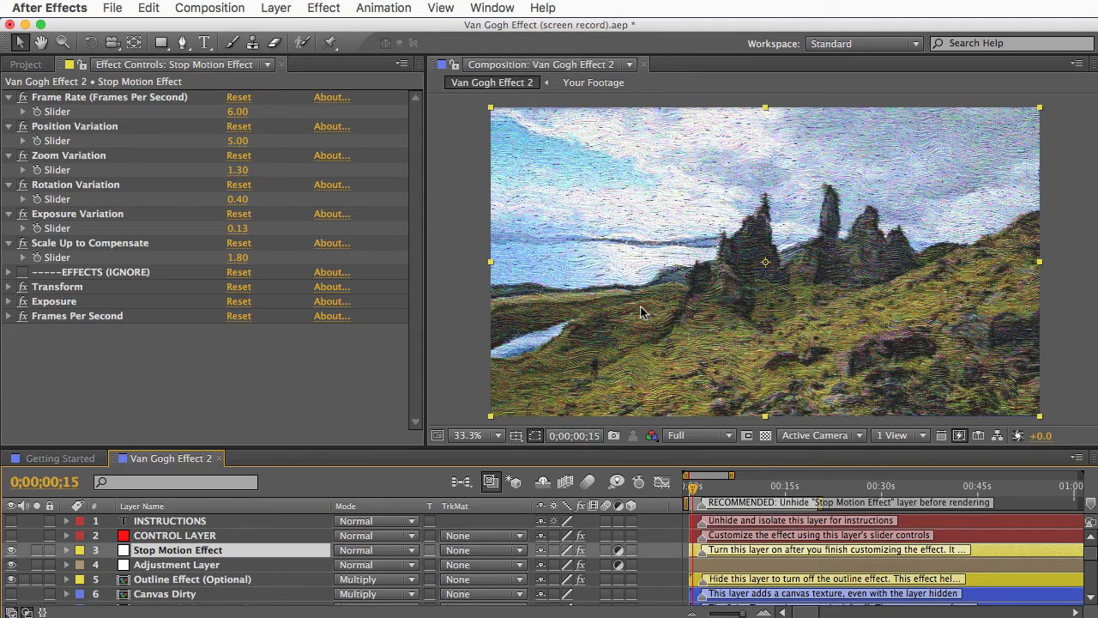
Expand Extras and browse its Luma Mattes, Alternate Brush Textures and Alternate Canvas Texture folders.
left_click(26, 64)
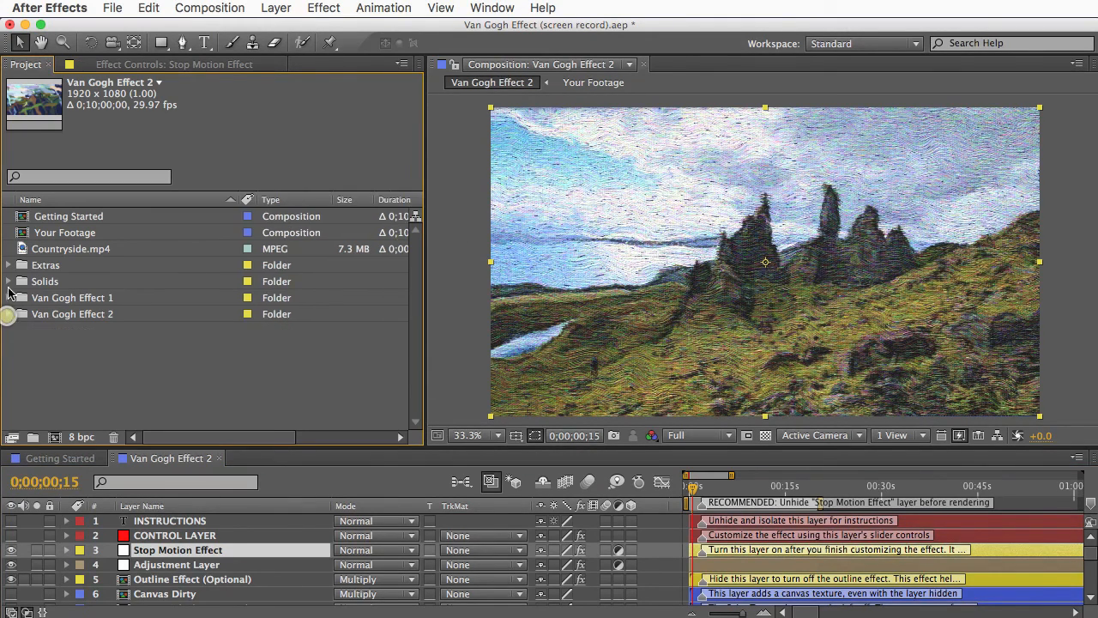
left_click(8, 265)
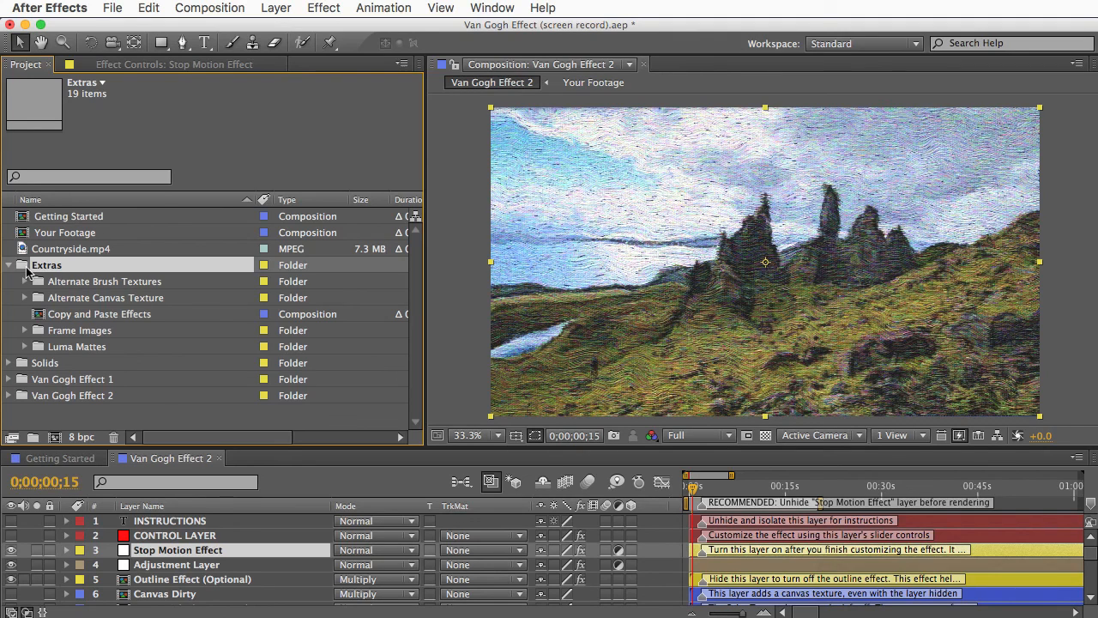
left_click(81, 330)
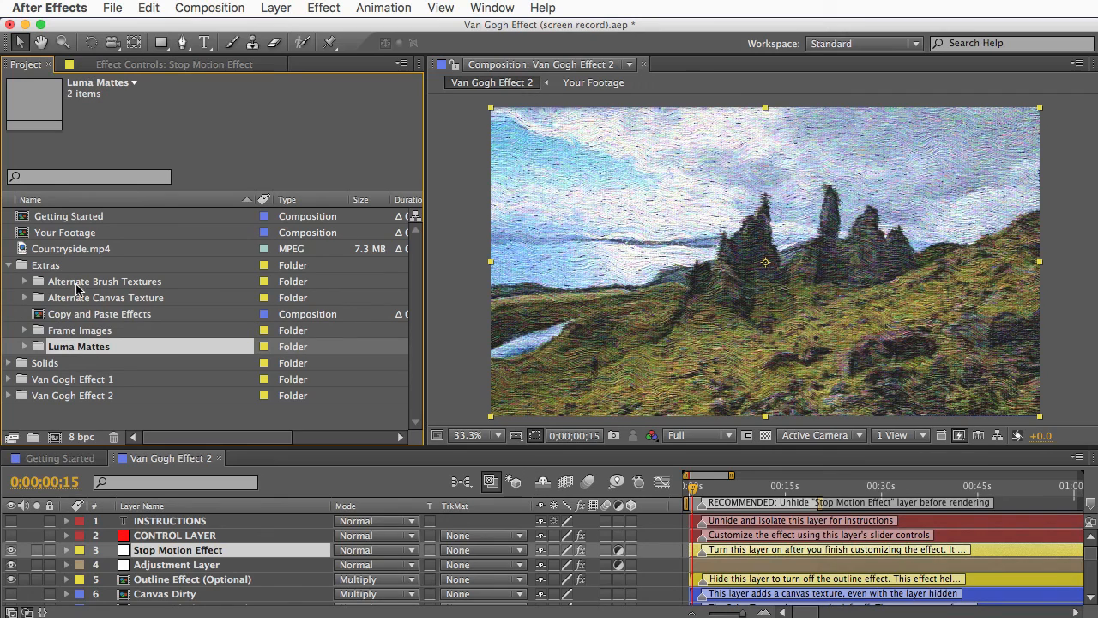
left_click(104, 280)
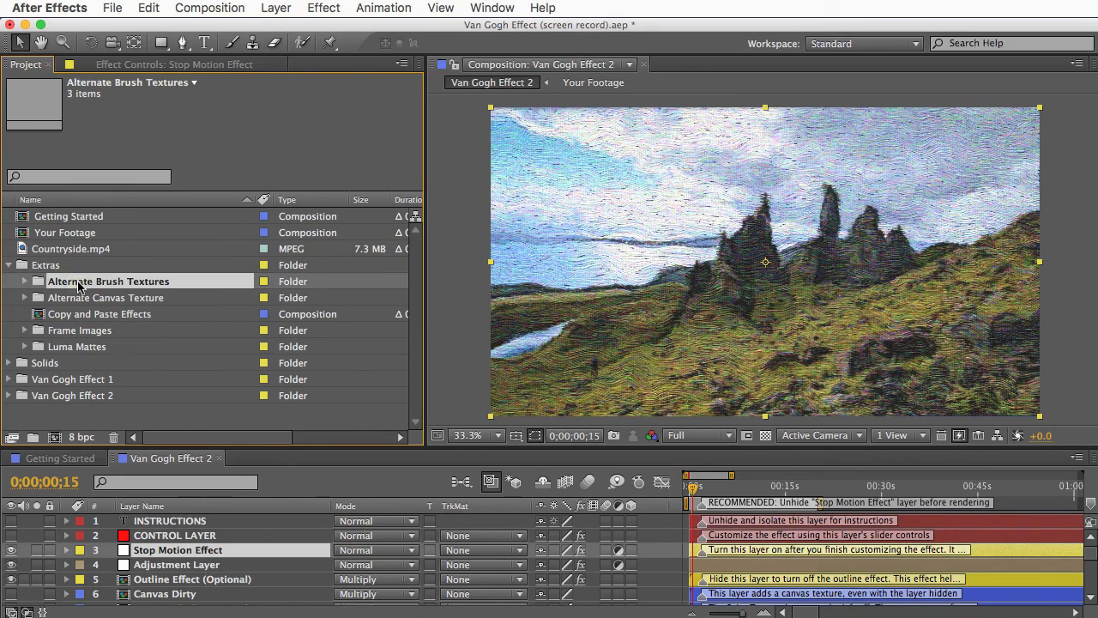
left_click(104, 297)
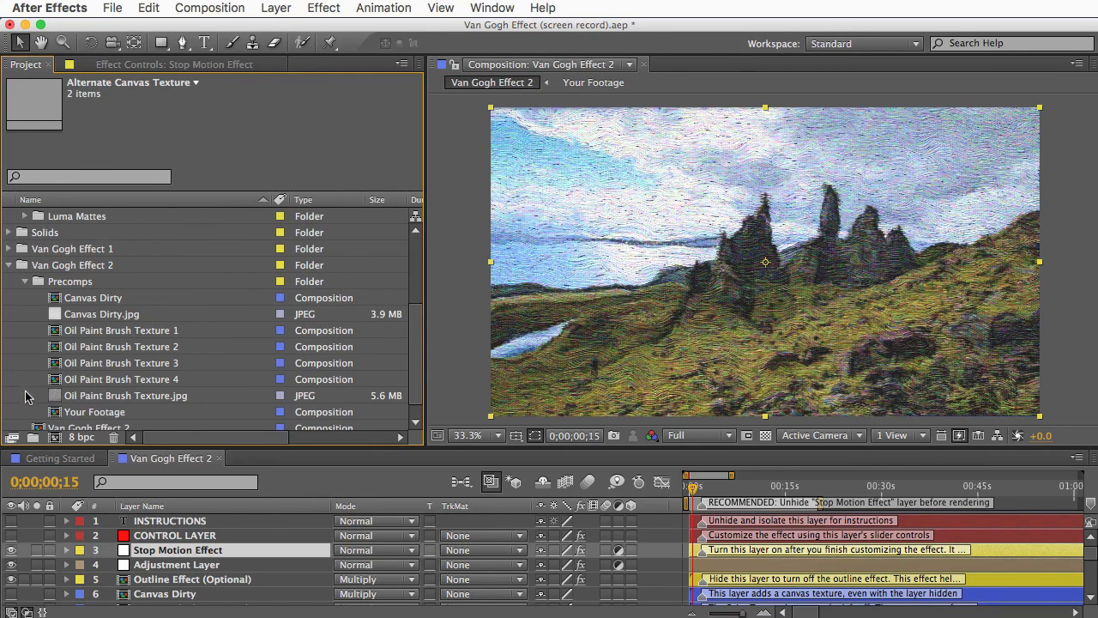
Swap both texture layers in Oil Paint Brush Texture 1 to Oil Paint Palette Knife.jpg.
double_click(121, 330)
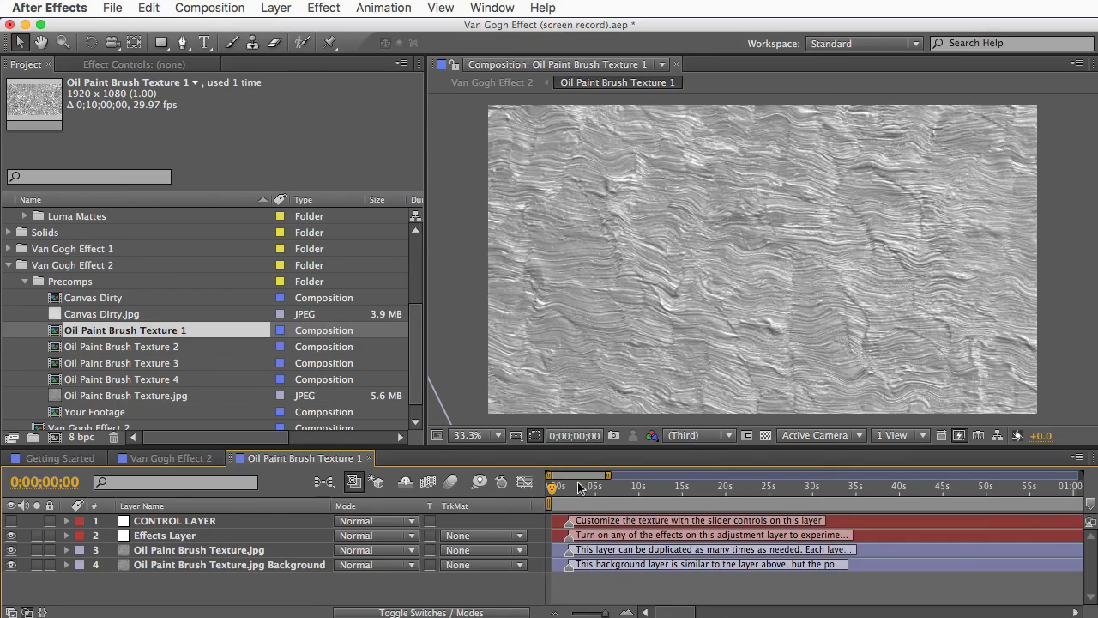
mouse_move(556, 487)
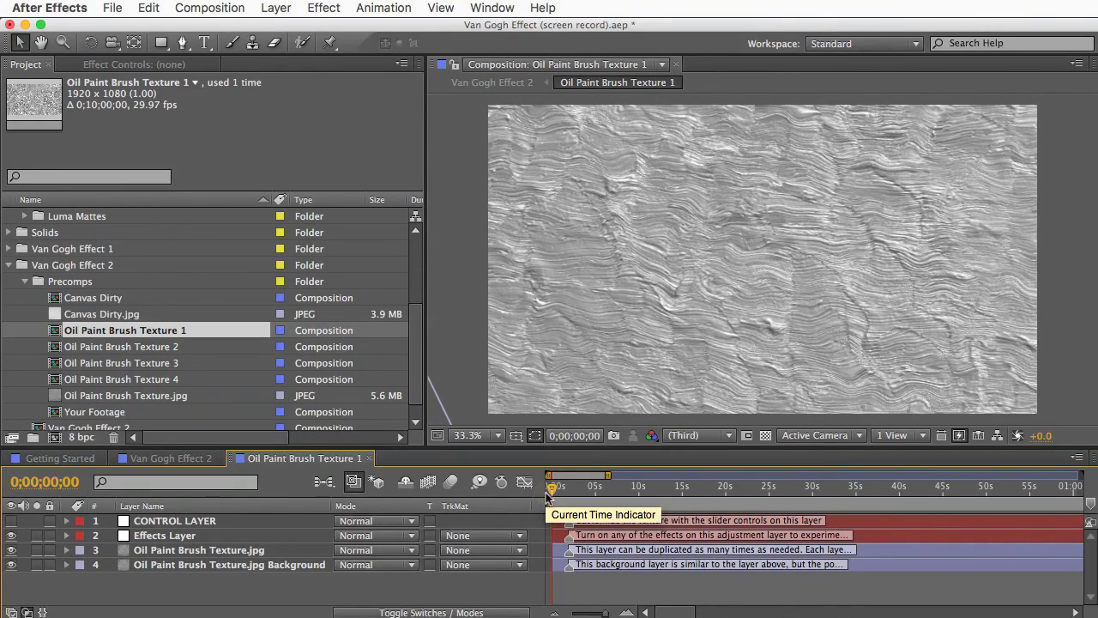
left_click(229, 564)
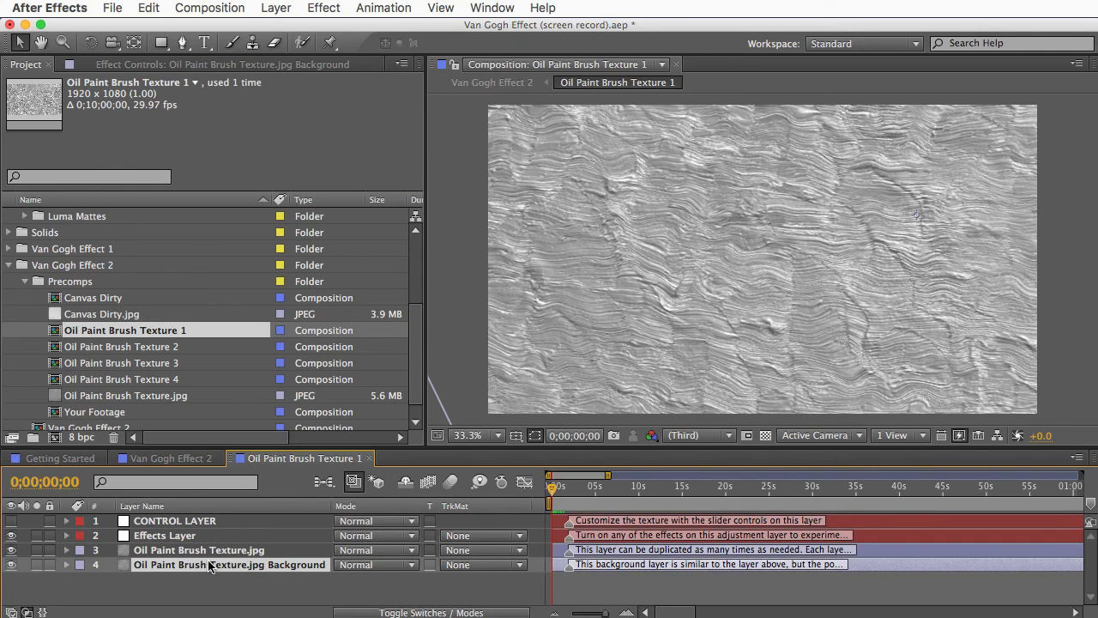
left_click(199, 550)
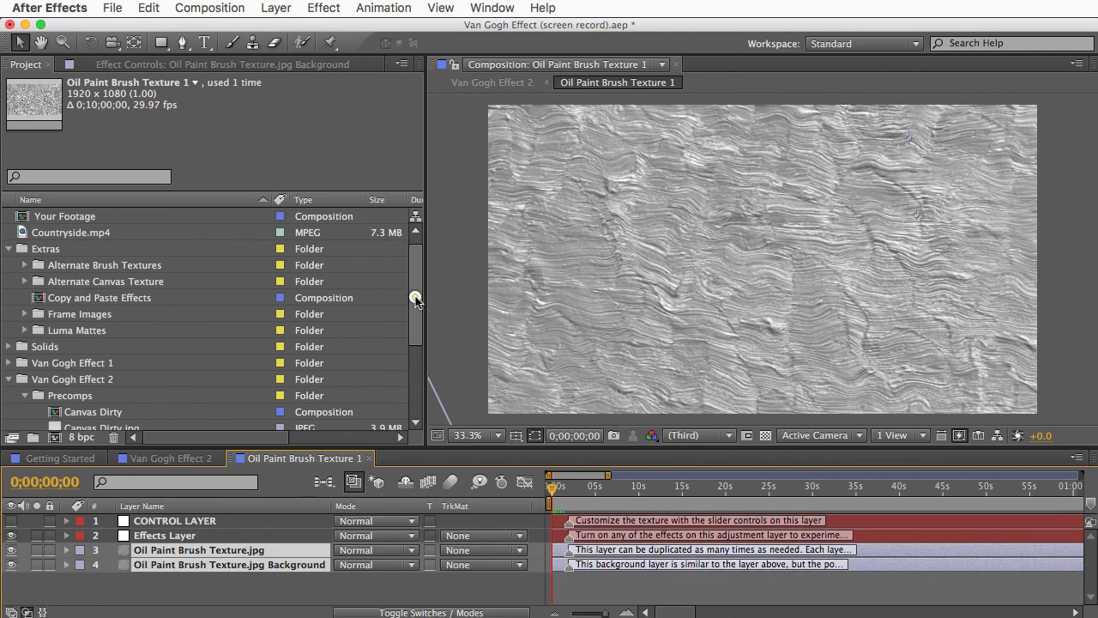
left_click(108, 264)
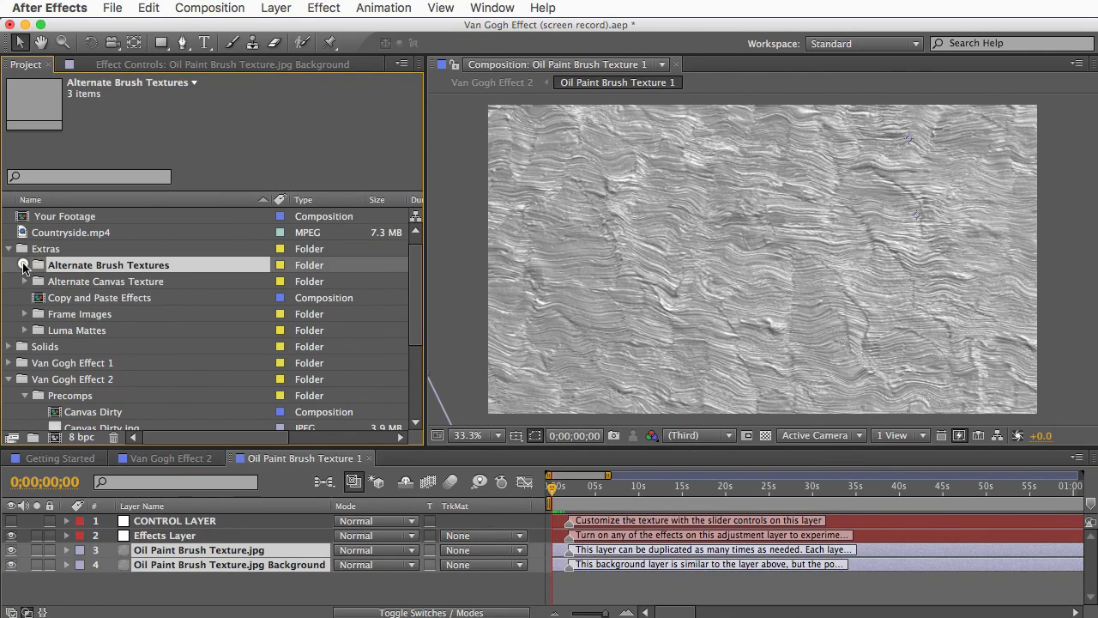
left_click(24, 264)
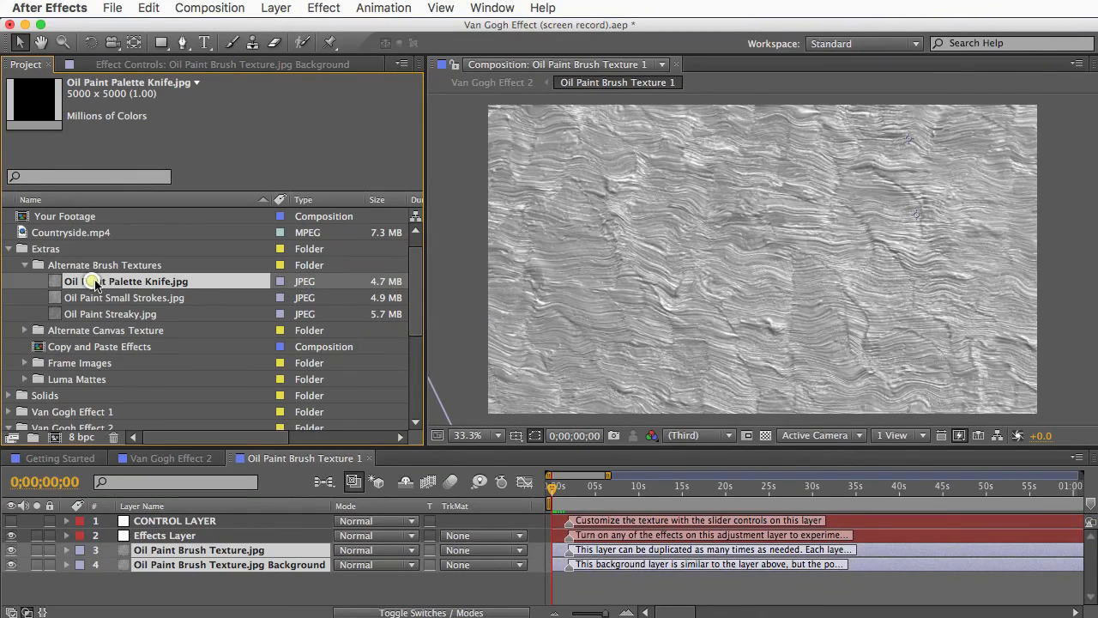
left_click(126, 282)
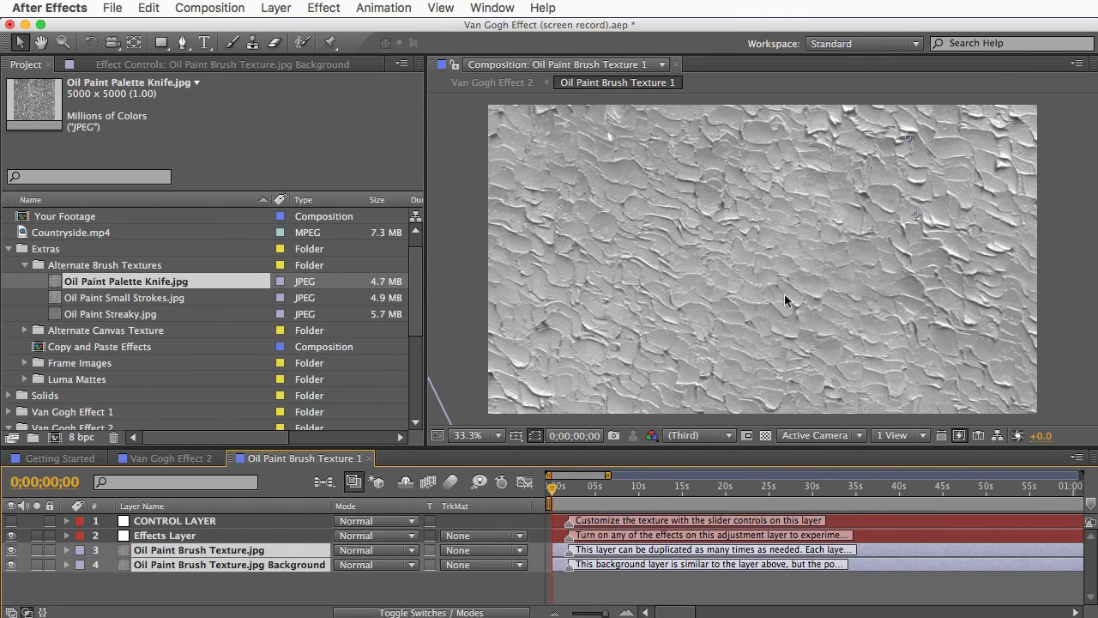
mouse_move(201, 558)
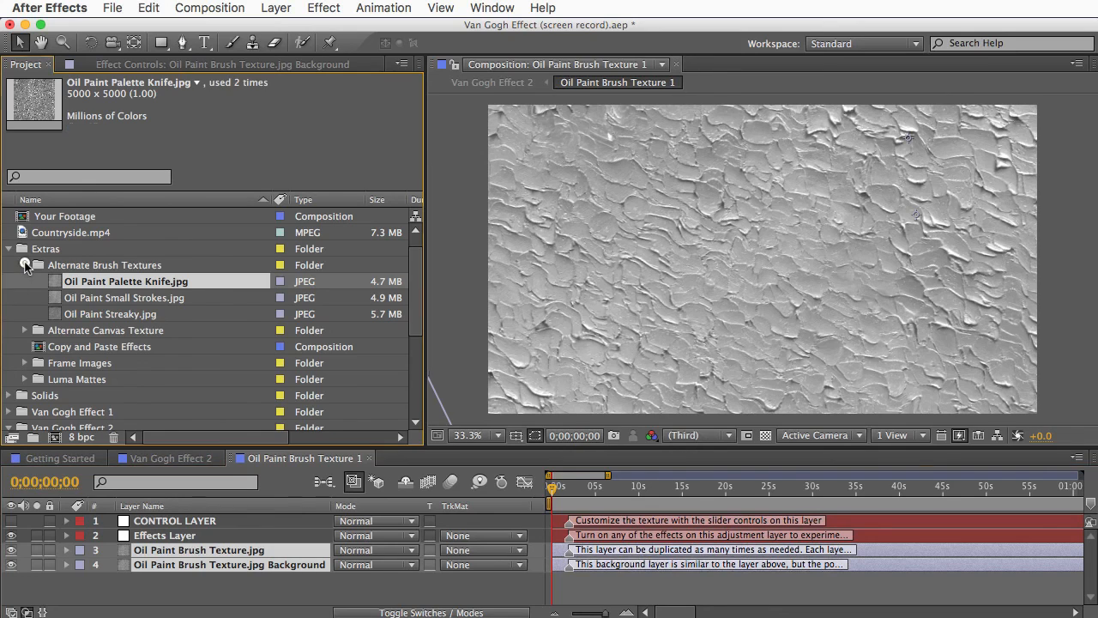
left_click(25, 265)
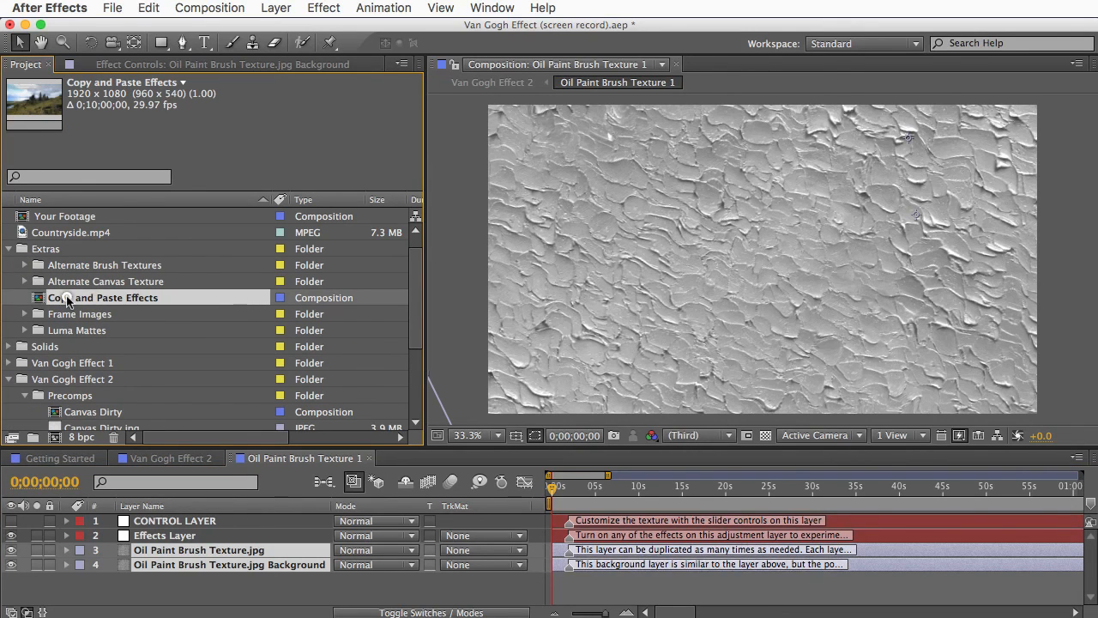
Preview Smudge Shading Effect in Copy and Paste Effects, copy it, and bring up Paste.
double_click(103, 297)
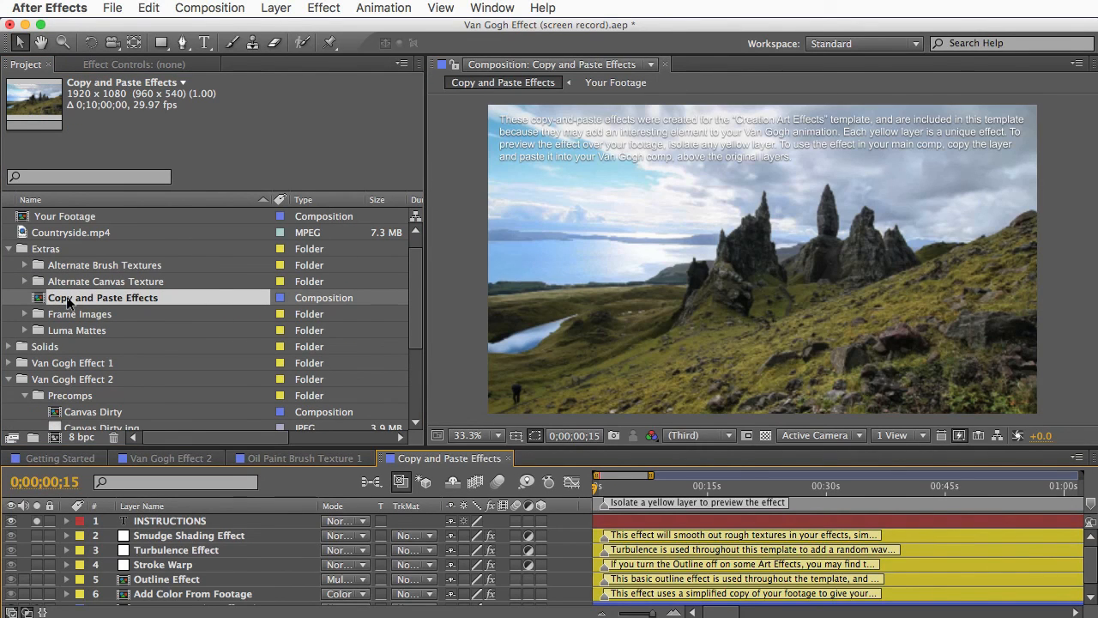
left_click(163, 563)
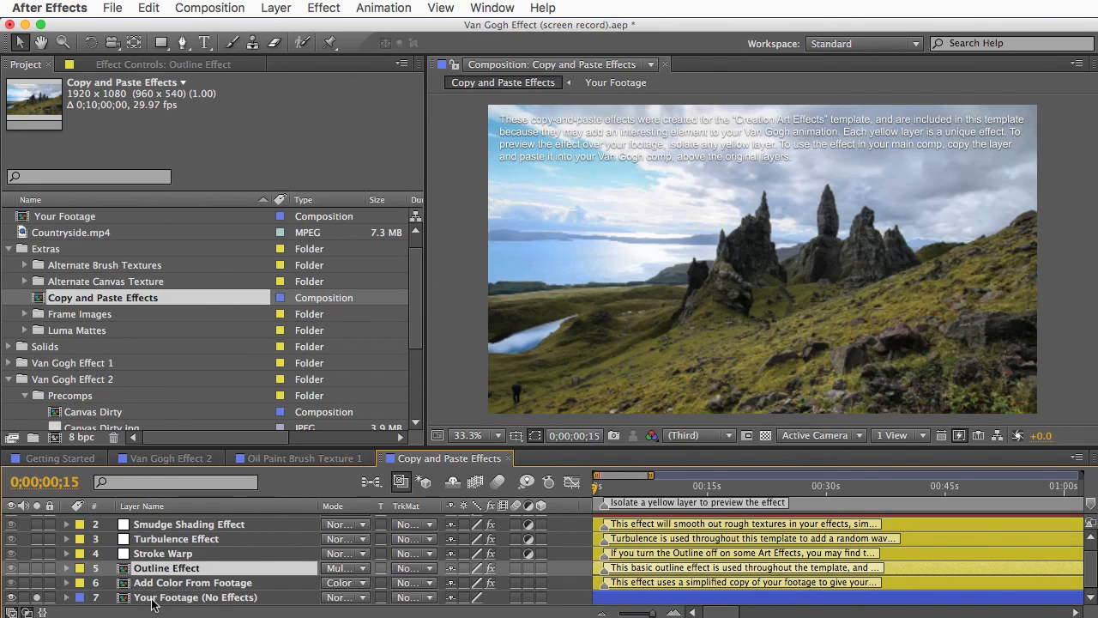
left_click(195, 597)
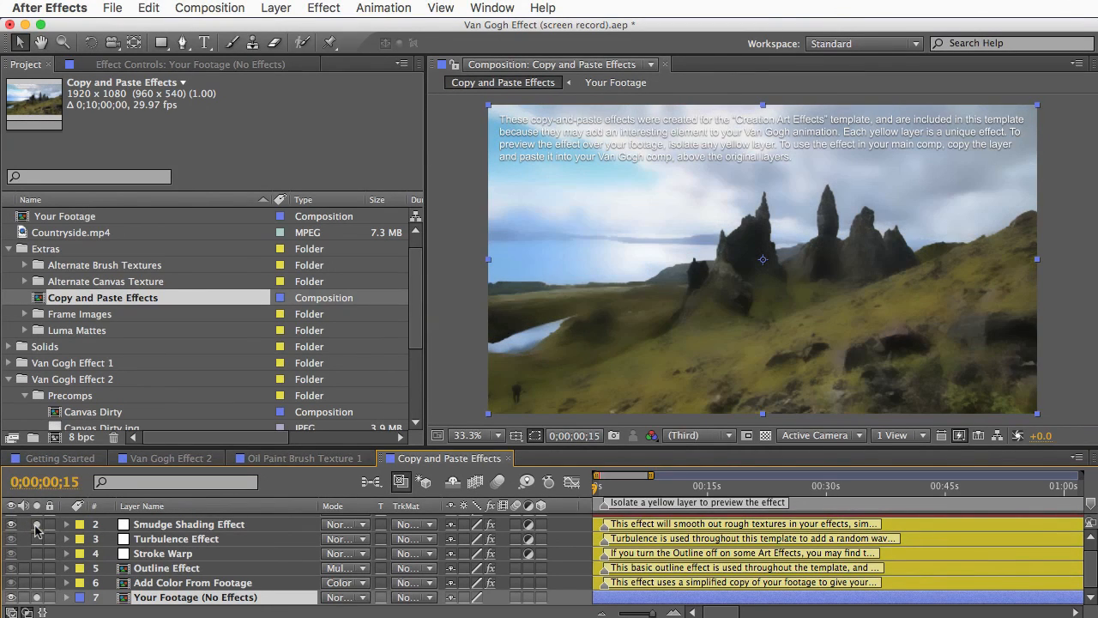
left_click(11, 524)
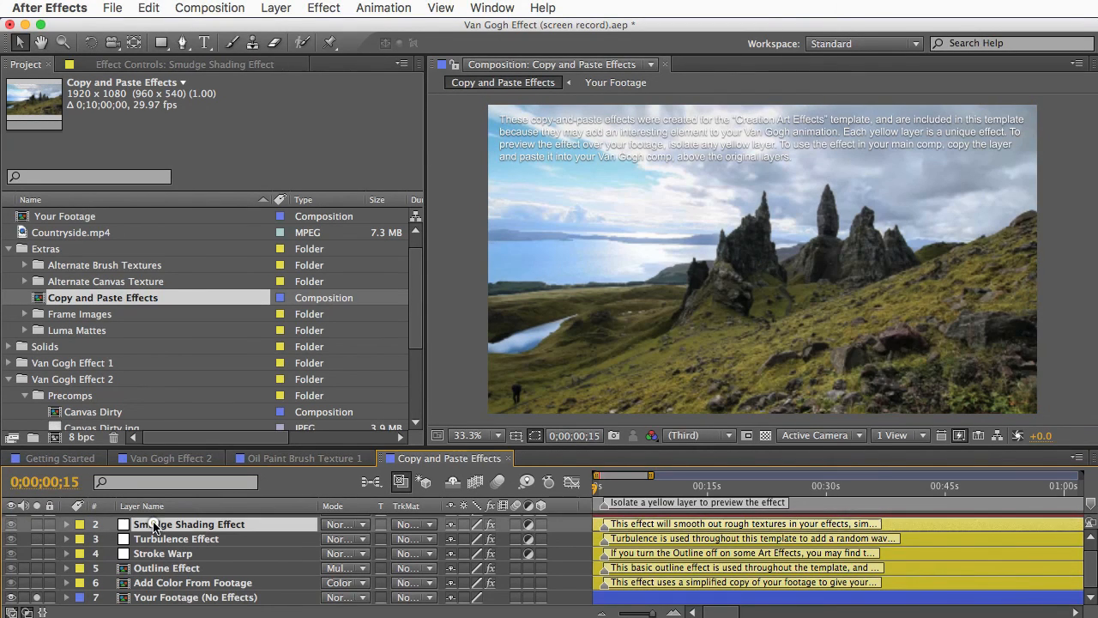
left_click(149, 7)
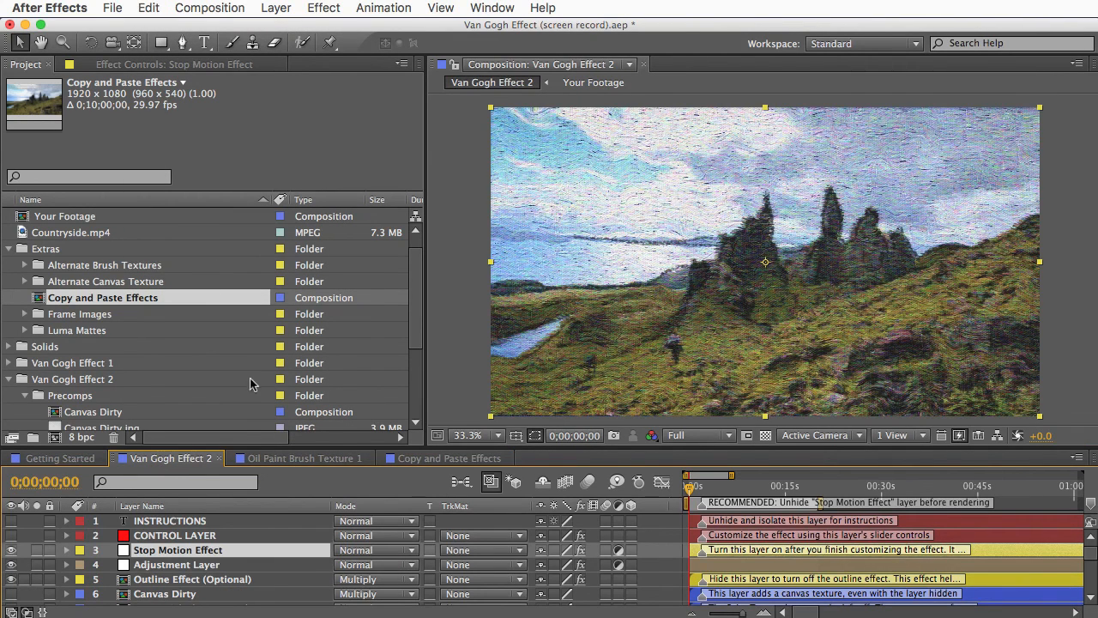
left_click(147, 7)
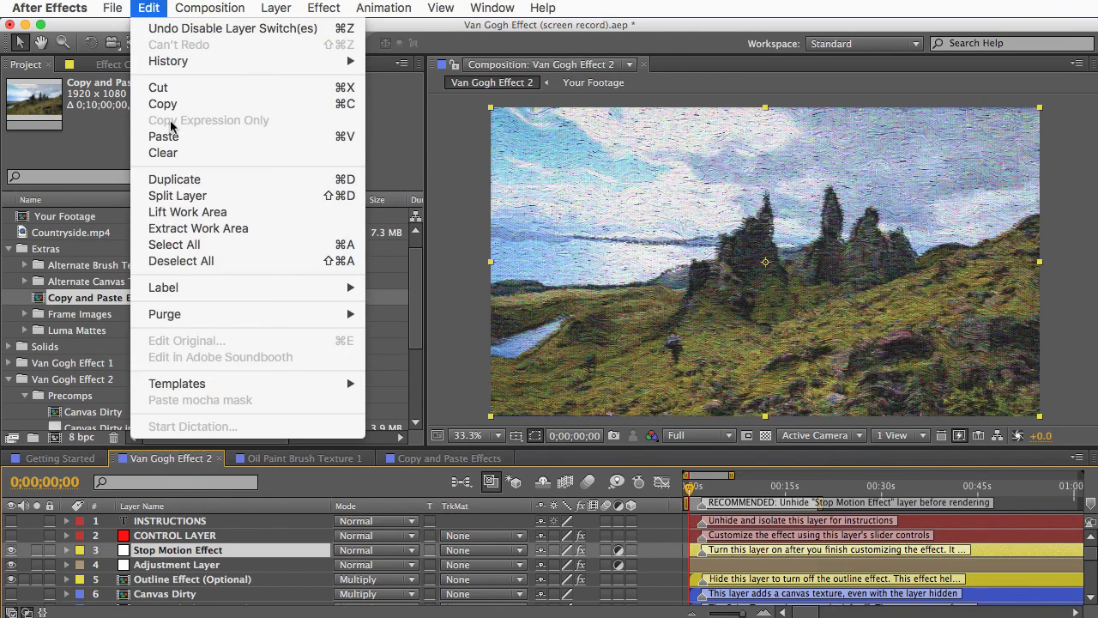